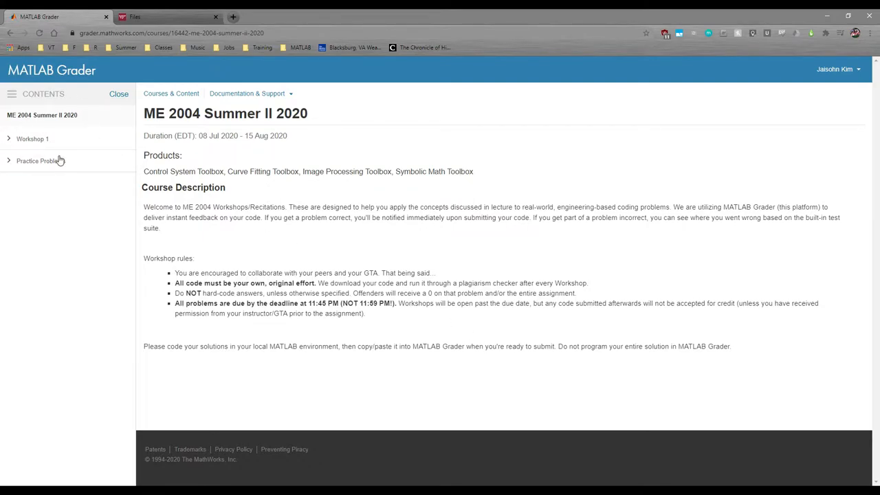
# - Expand the Practice Problems section in the ME 2004 course contents
pyautogui.click(39, 160)
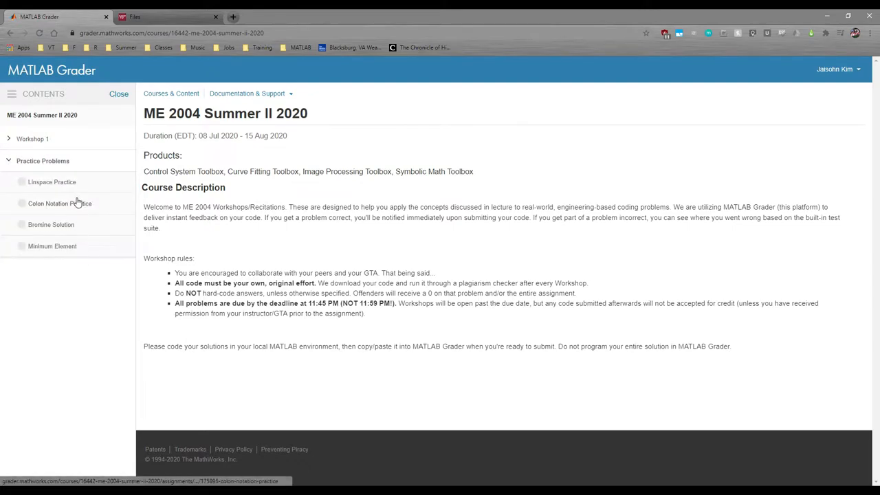
pyautogui.moveTo(113, 288)
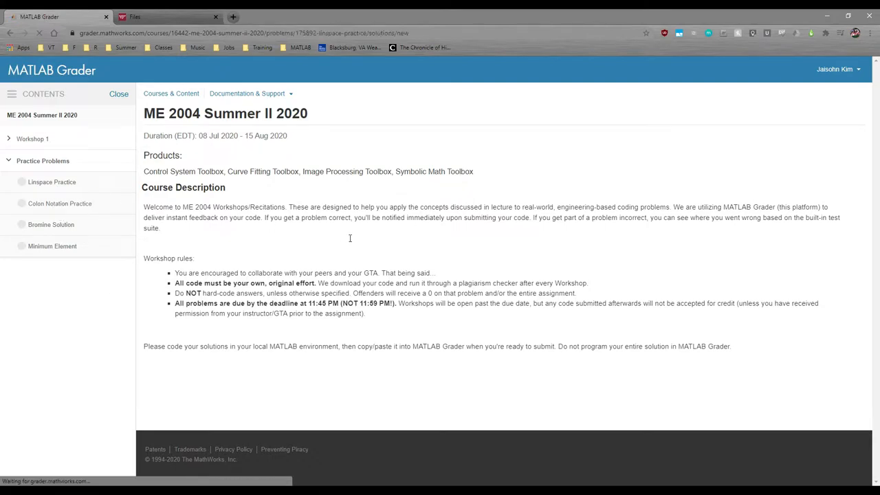
# - Open the Linspace Practice problem and place the cursor in its script editor
pyautogui.click(52, 182)
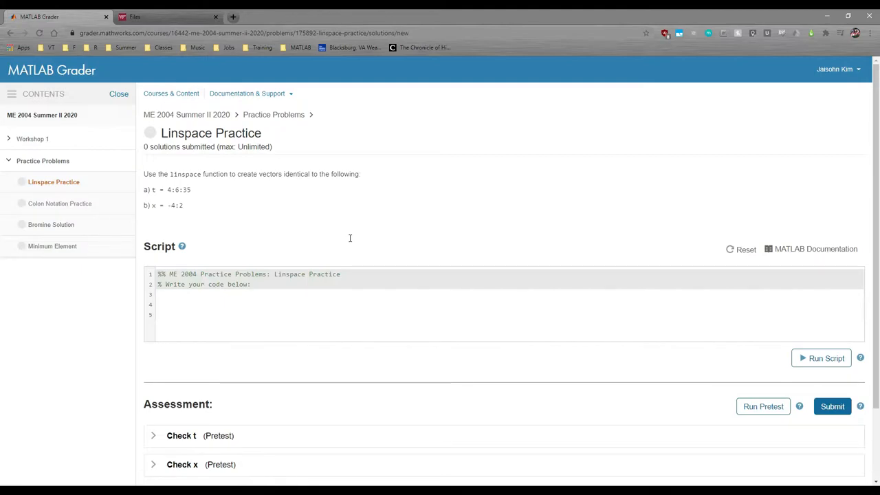
pyautogui.moveTo(214, 220)
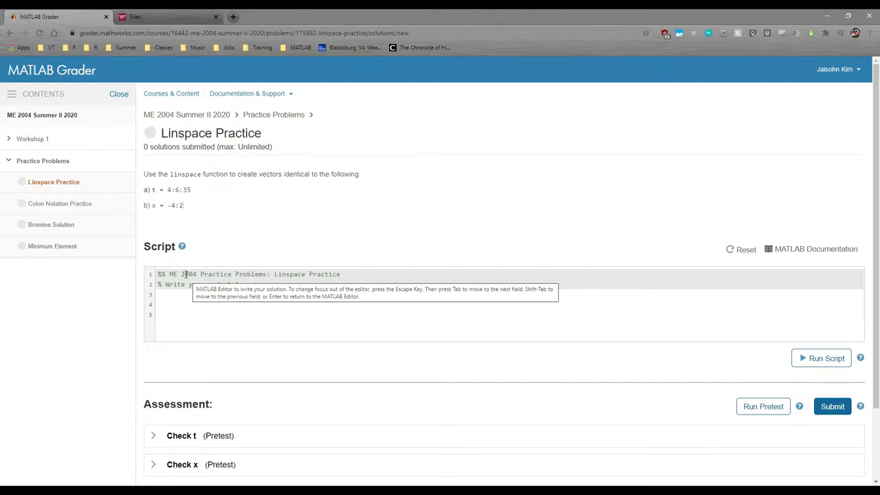
pyautogui.click(301, 305)
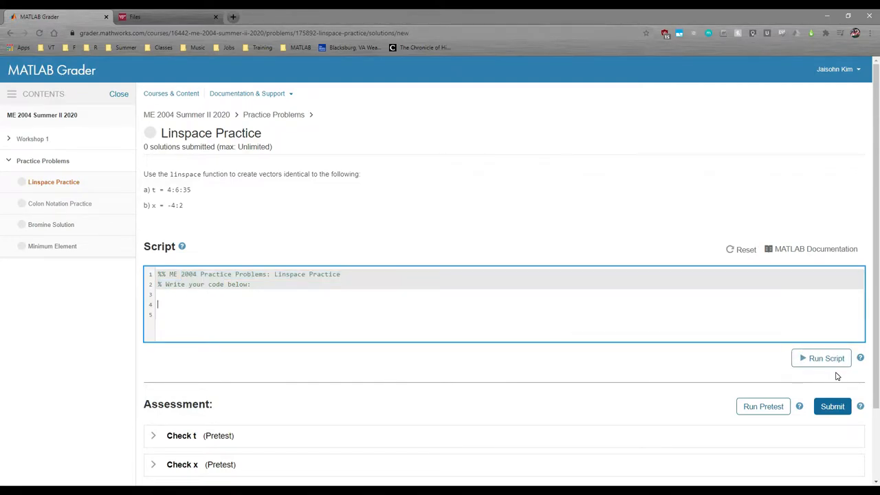
# - Expand the Check t pretest under Assessment to see it verifies variable t
pyautogui.scroll(-3)
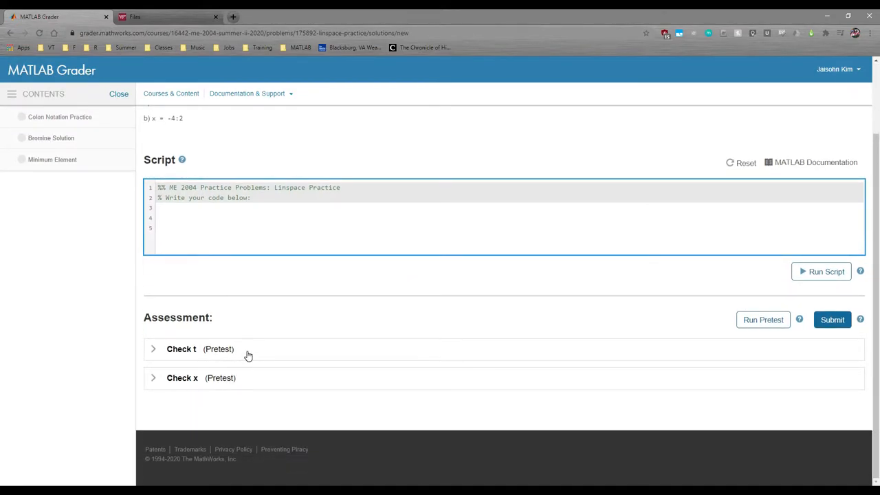
pyautogui.moveTo(275, 314)
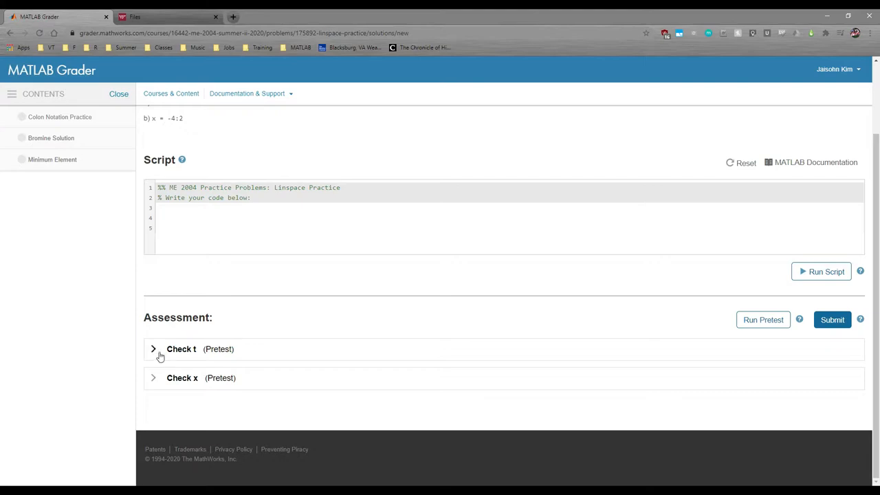
pyautogui.click(154, 349)
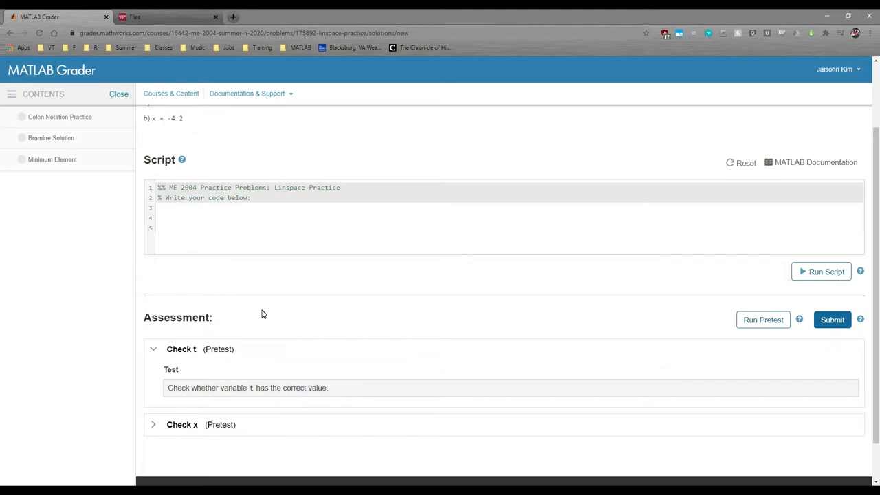
pyautogui.moveTo(278, 337)
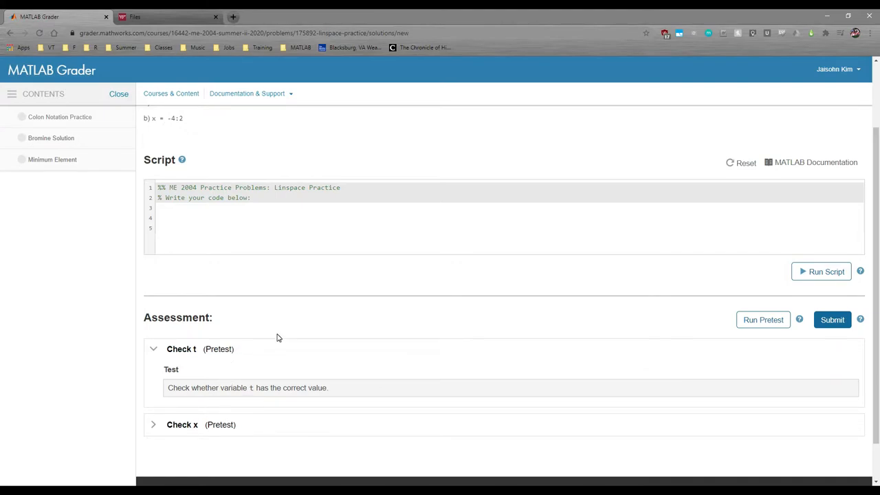
pyautogui.moveTo(286, 323)
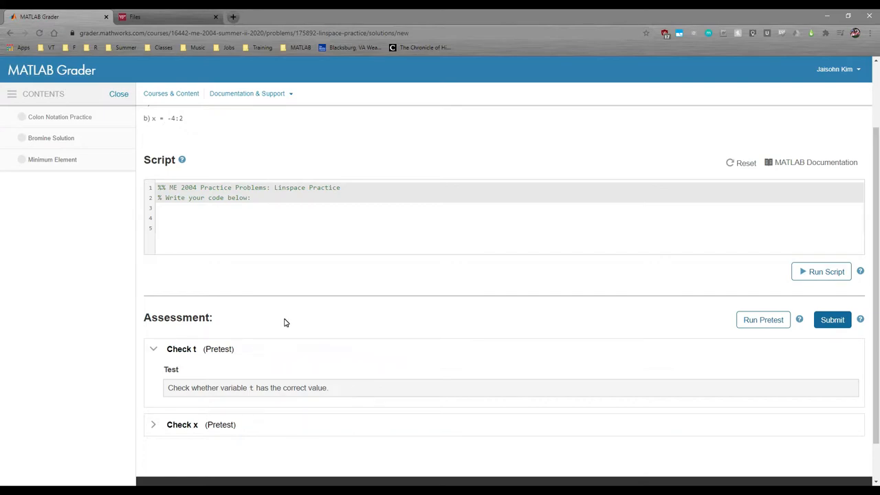
pyautogui.moveTo(763, 319)
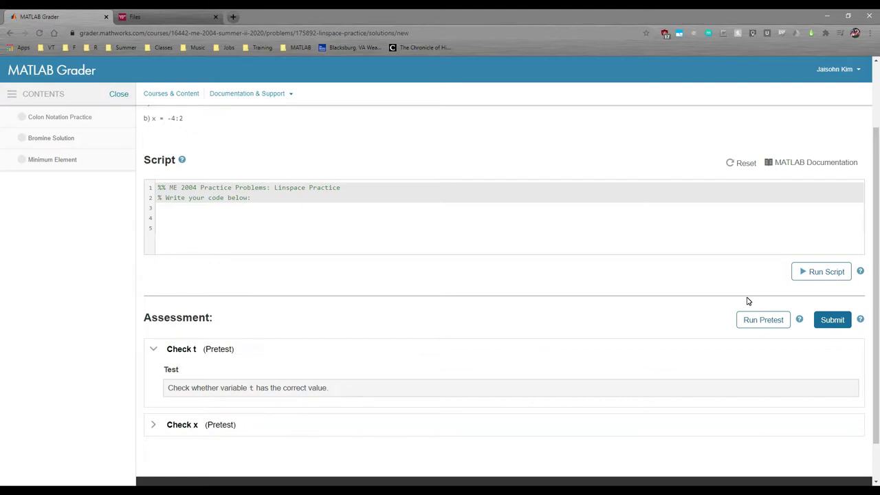
pyautogui.moveTo(754, 352)
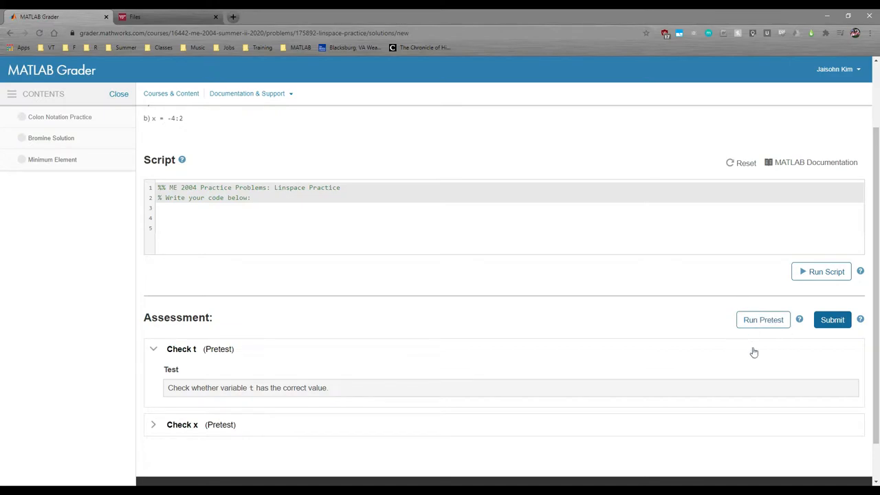
pyautogui.moveTo(767, 309)
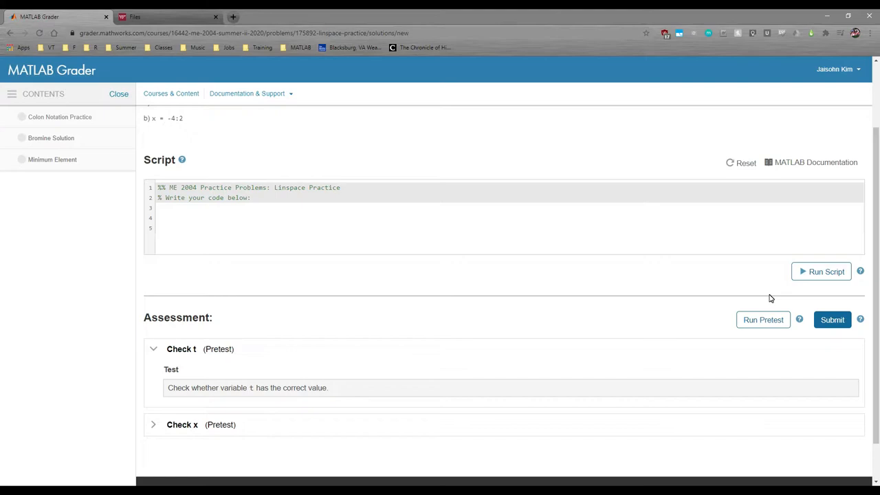
pyautogui.moveTo(877, 324)
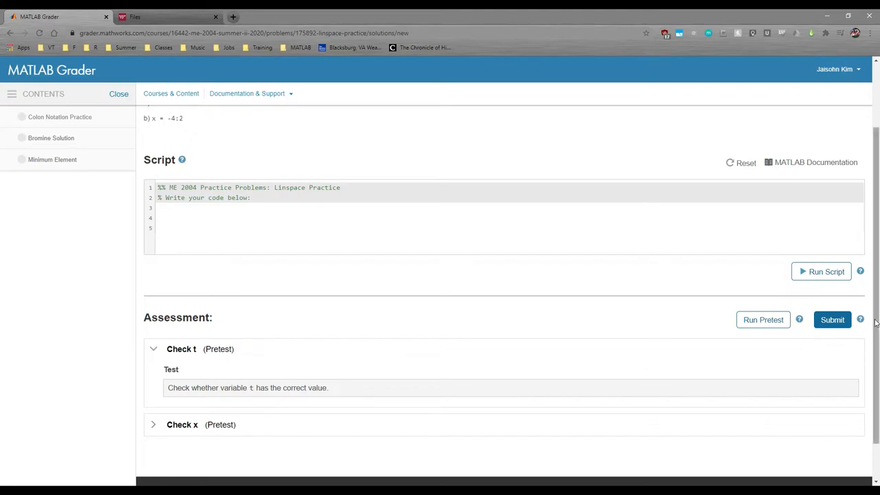
pyautogui.moveTo(847, 299)
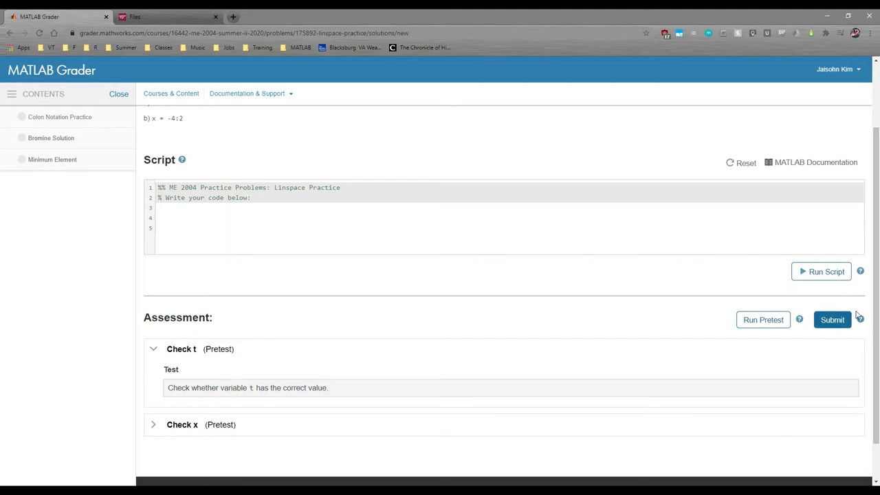
pyautogui.moveTo(838, 304)
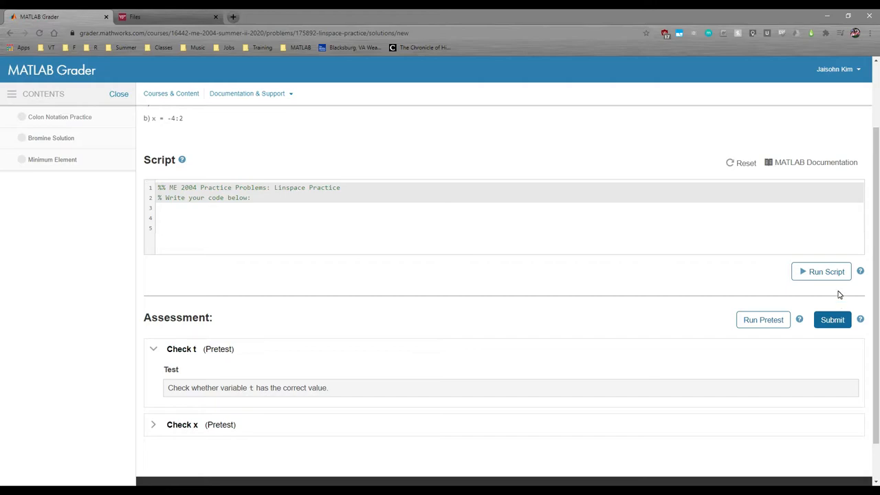
pyautogui.moveTo(805, 338)
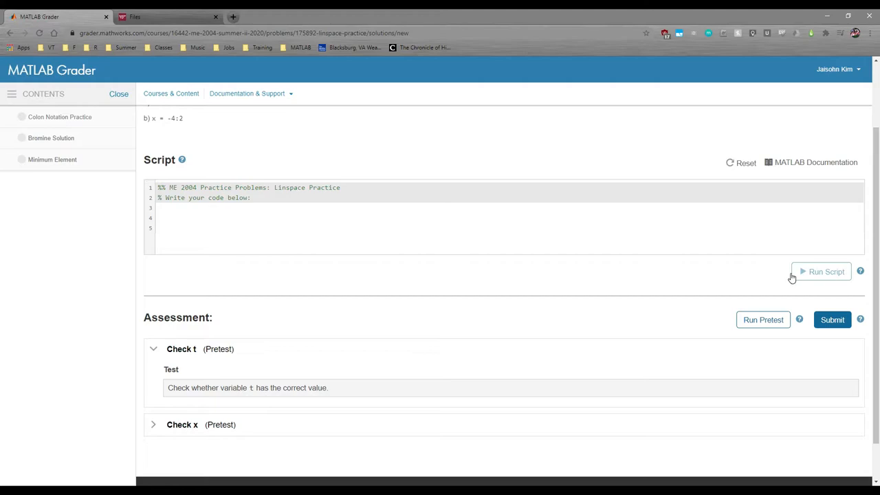
pyautogui.moveTo(772, 303)
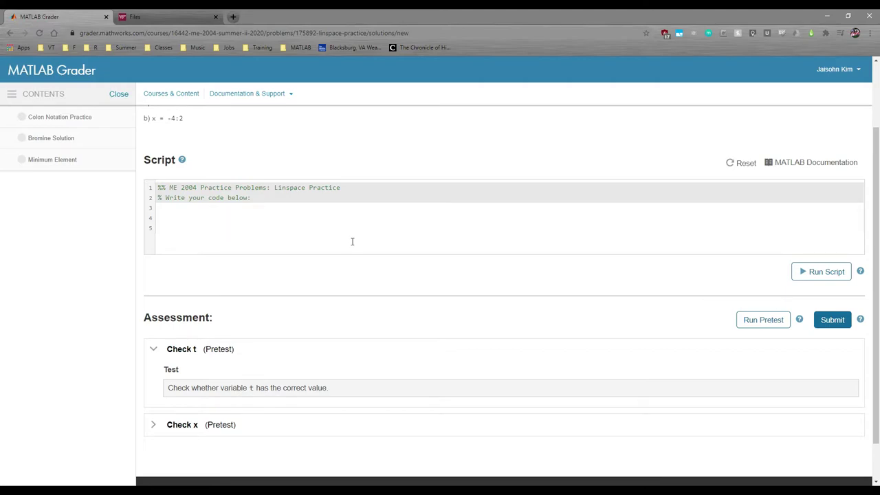
# - Open the Minimum Element problem and review its myMin template: minValue output, input A, comment lines
pyautogui.scroll(3)
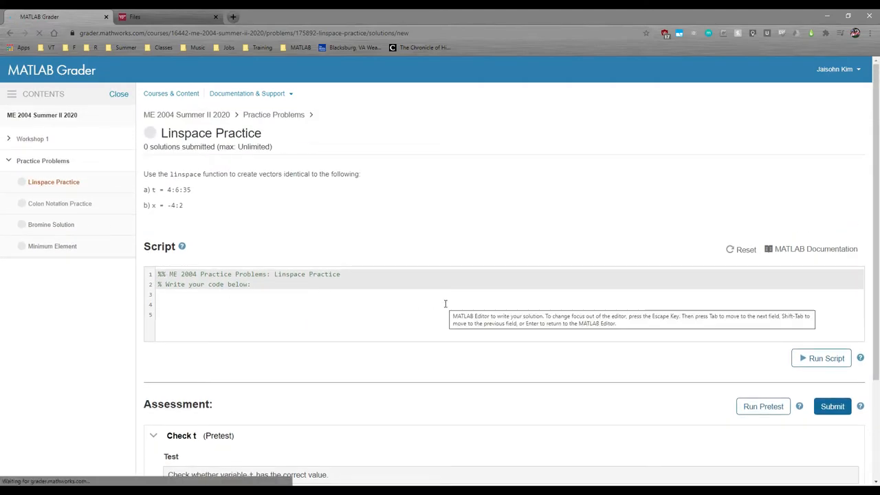
pyautogui.click(52, 245)
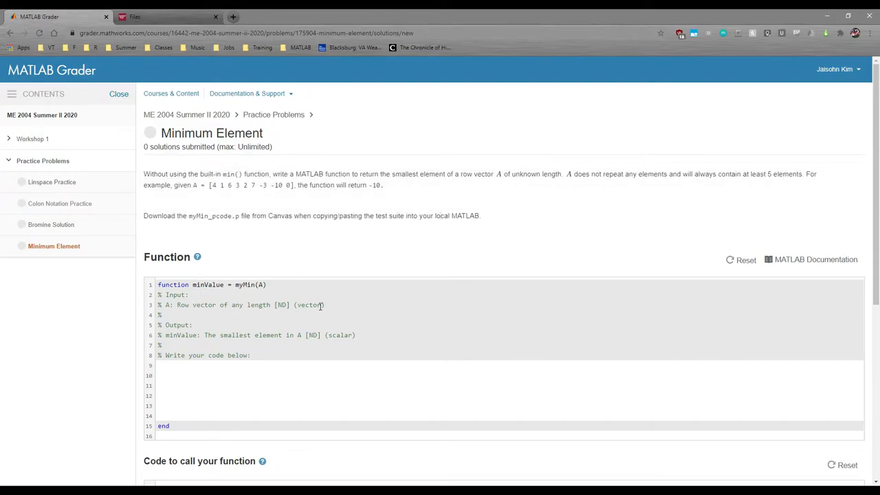
pyautogui.moveTo(397, 314)
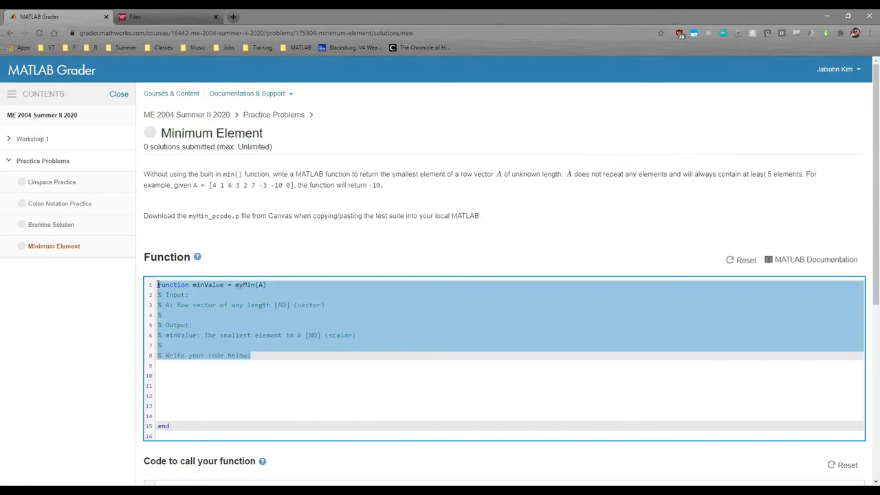
pyautogui.click(437, 355)
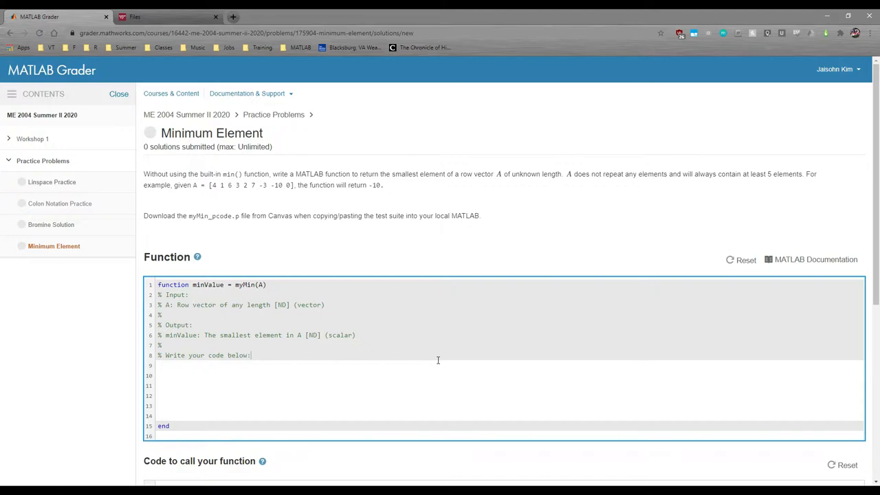
pyautogui.doubleClick(206, 284)
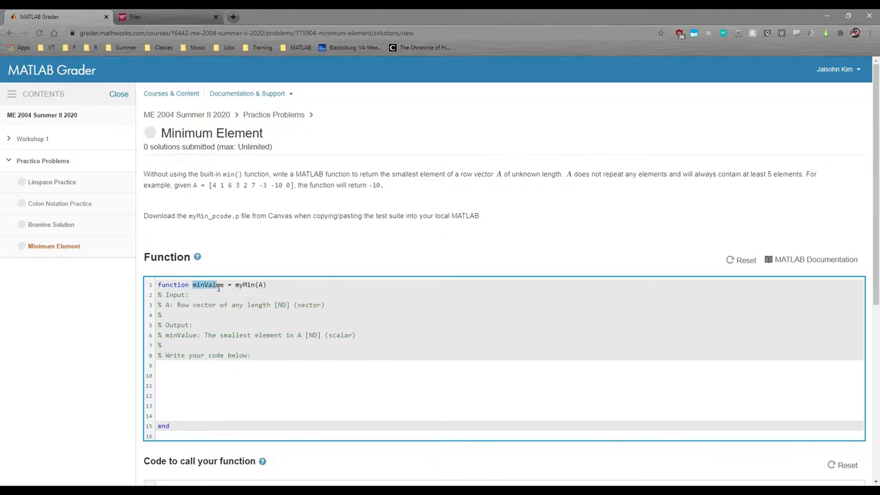
pyautogui.click(259, 283)
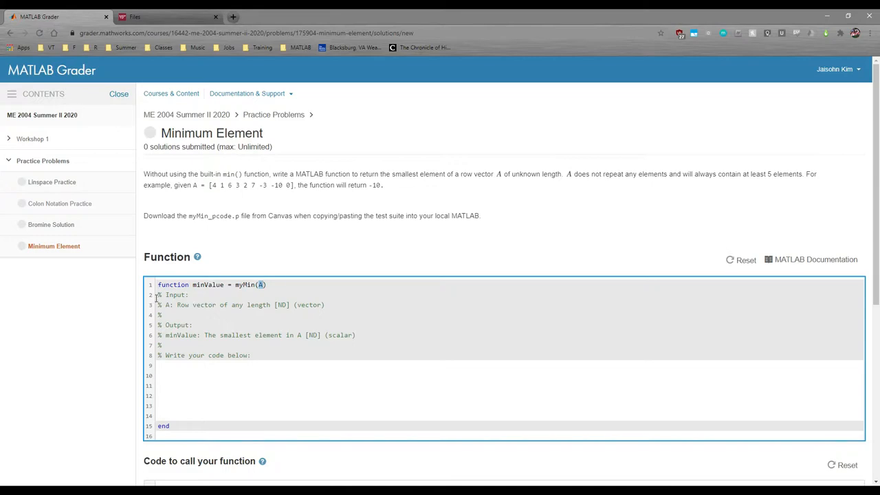
pyautogui.moveTo(158, 294); pyautogui.dragTo(346, 355)
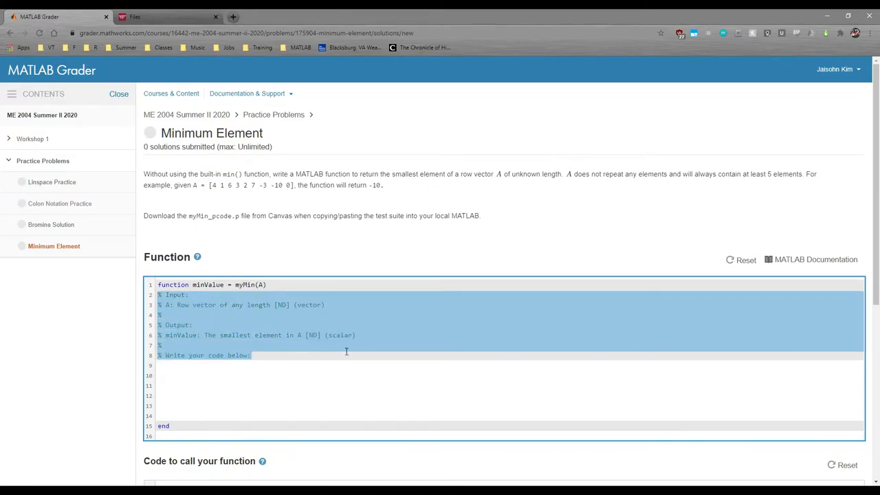
pyautogui.moveTo(394, 341)
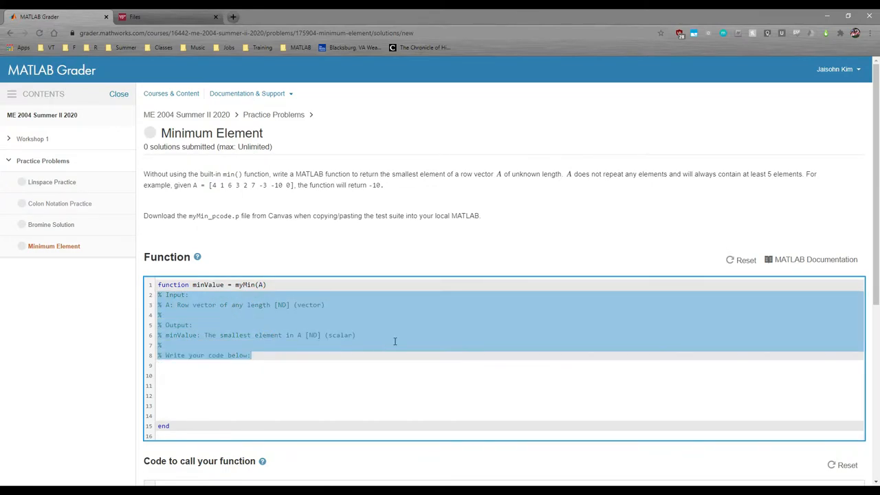
pyautogui.moveTo(412, 341)
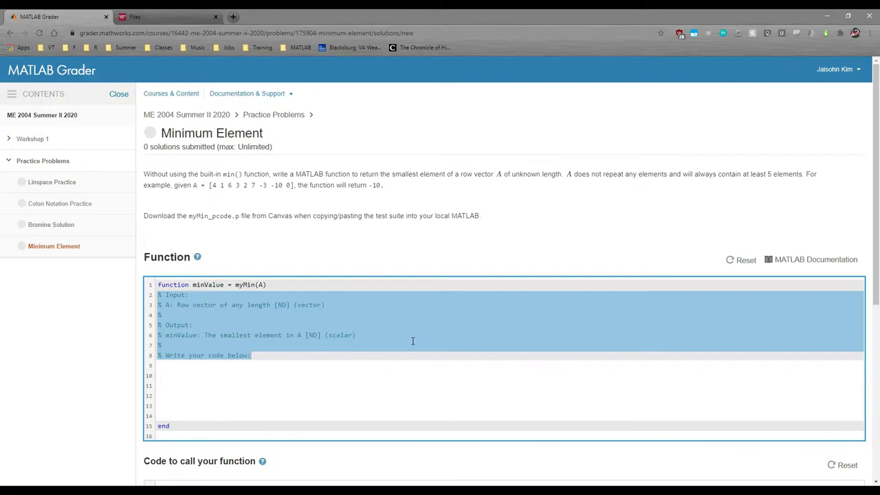
# - Enter the calling code A = 1:3 and minValue = myMin(A)
pyautogui.scroll(-3)
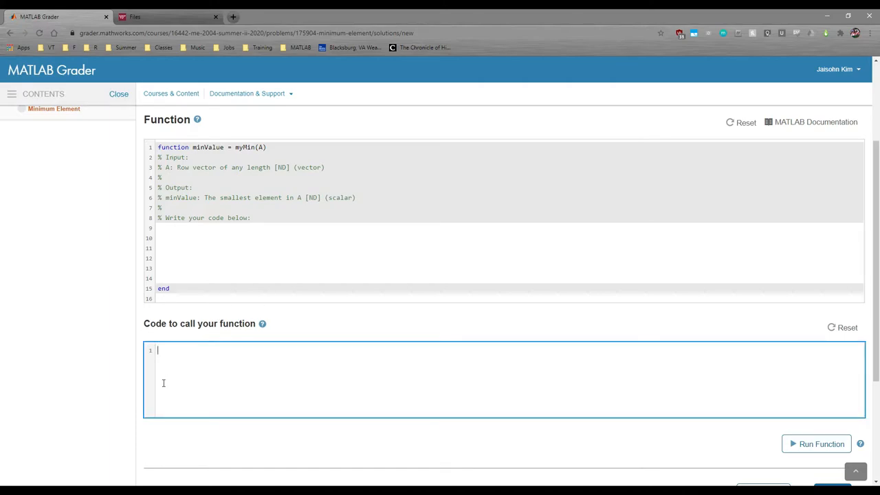
pyautogui.write('A =')
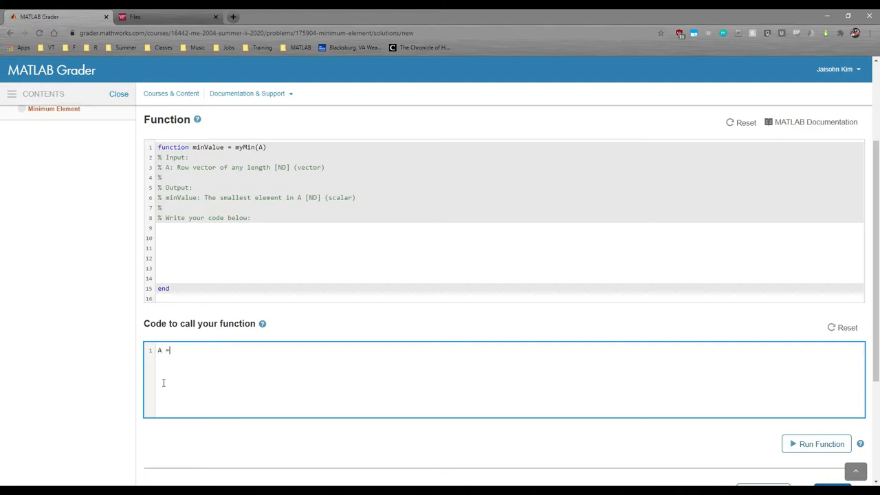
pyautogui.write('1:3')
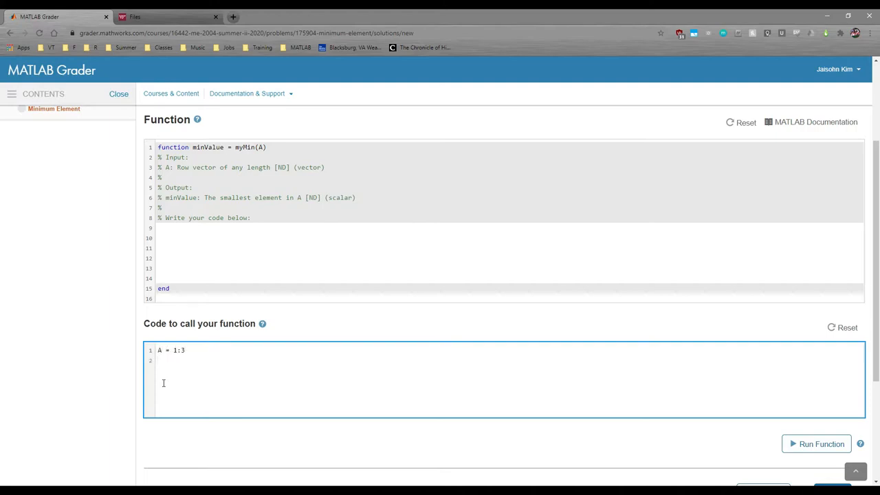
pyautogui.write('minValue = m')
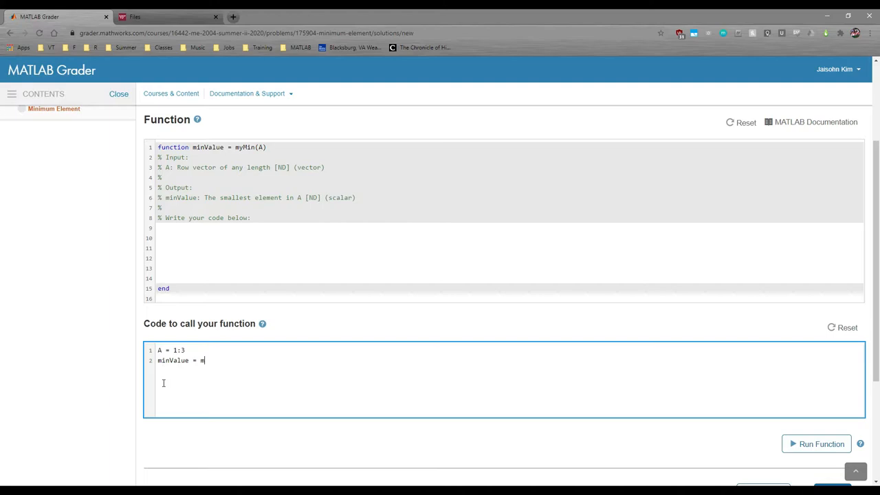
pyautogui.write('yMin(A)')
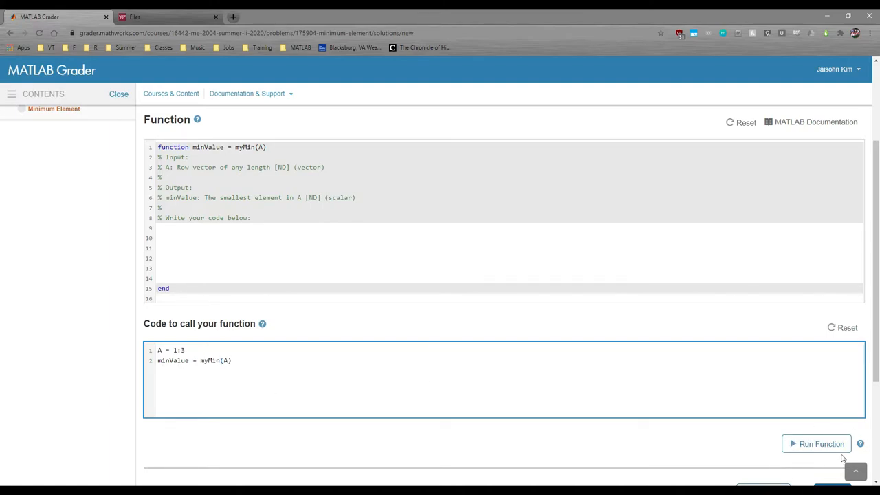
pyautogui.moveTo(800, 435)
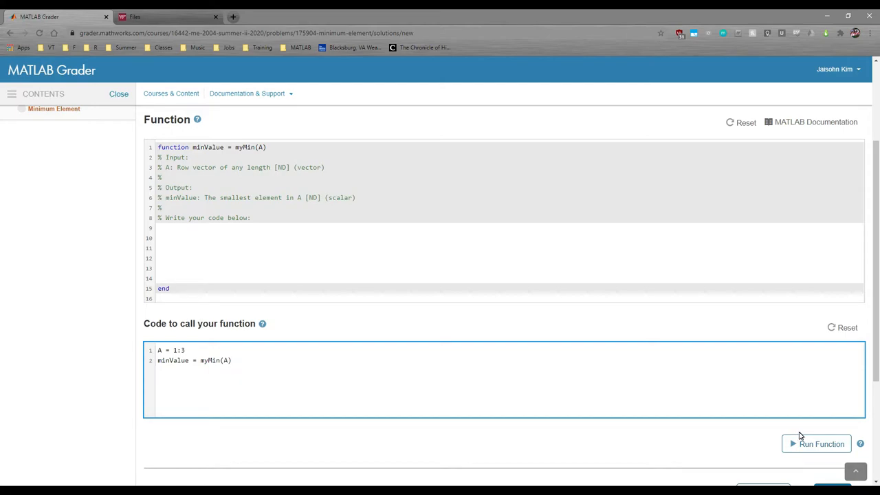
pyautogui.moveTo(539, 357)
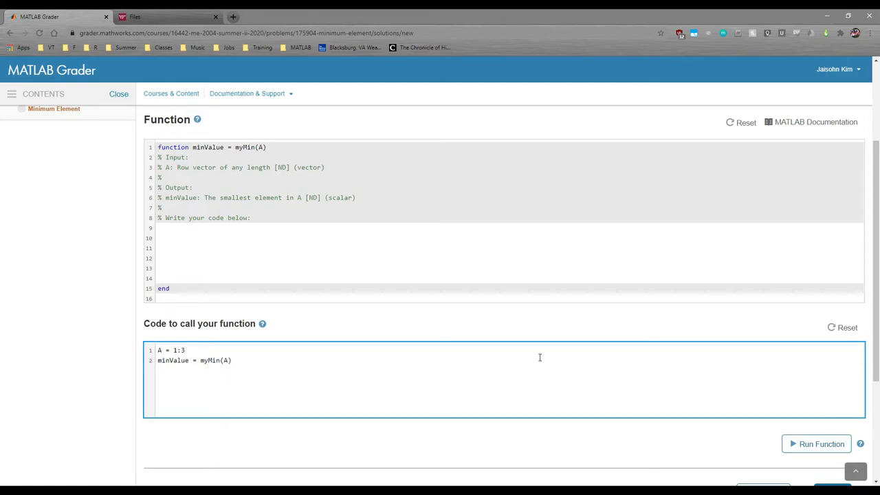
pyautogui.click(185, 350)
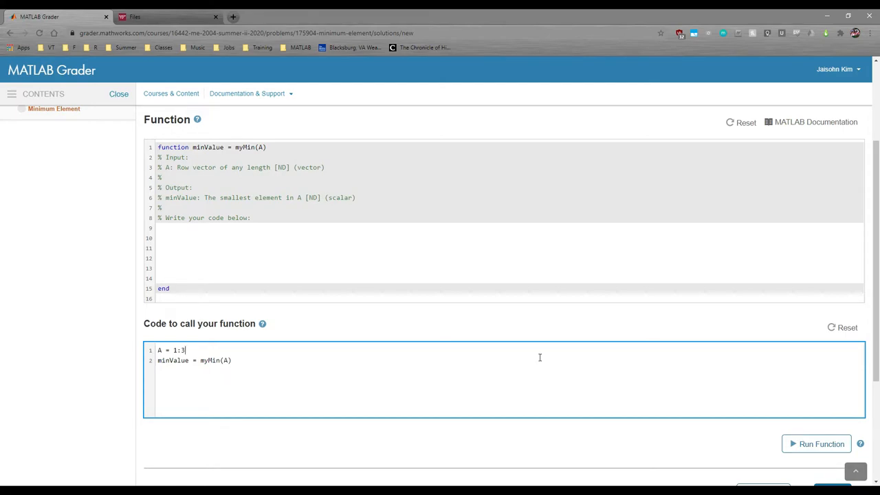
# - Reveal the pretest code under Assessment and scroll through it
pyautogui.scroll(-3)
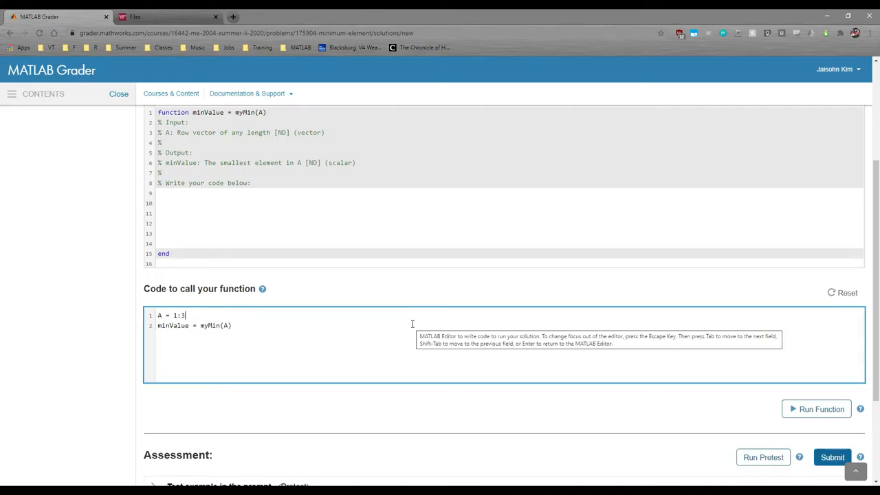
pyautogui.scroll(-3)
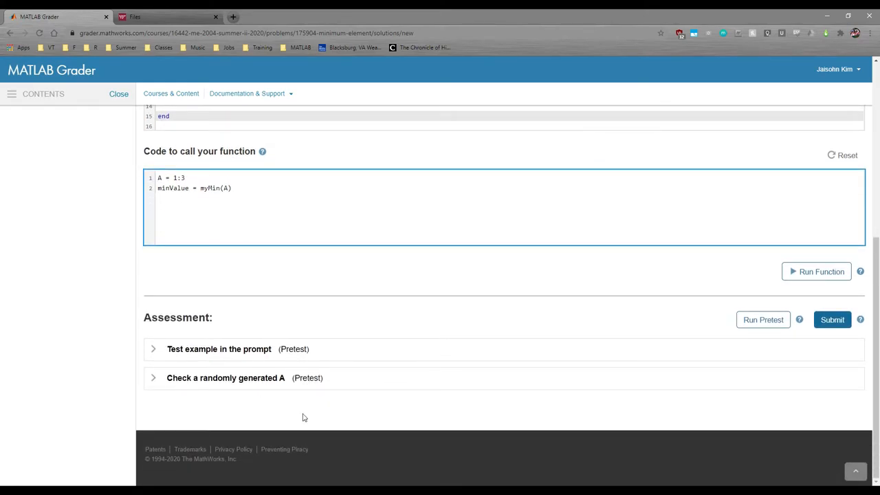
pyautogui.click(154, 349)
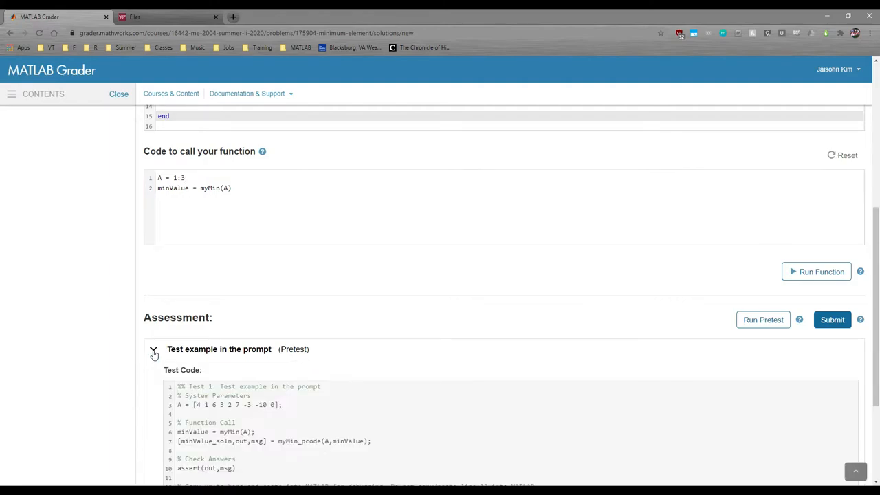
pyautogui.scroll(-3)
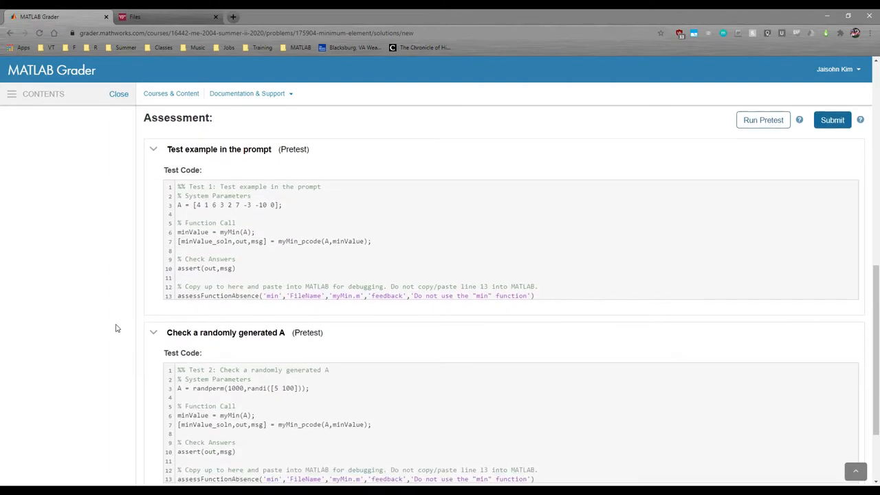
pyautogui.moveTo(93, 355)
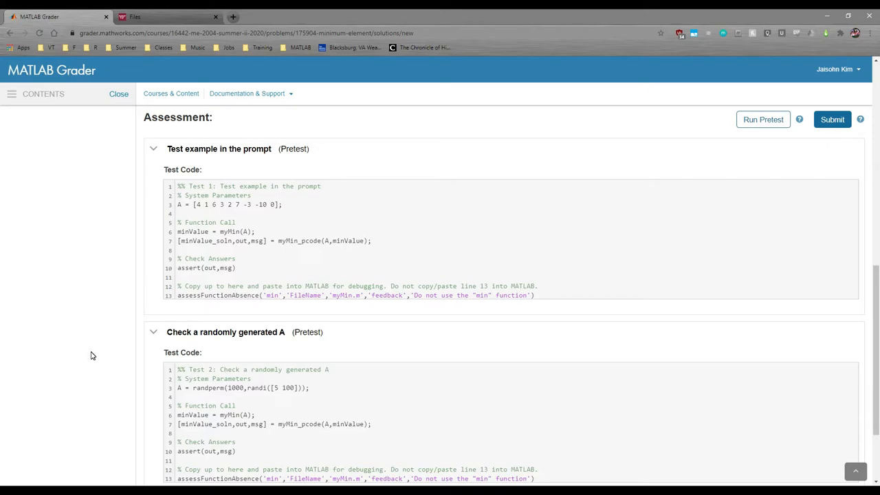
pyautogui.scroll(3)
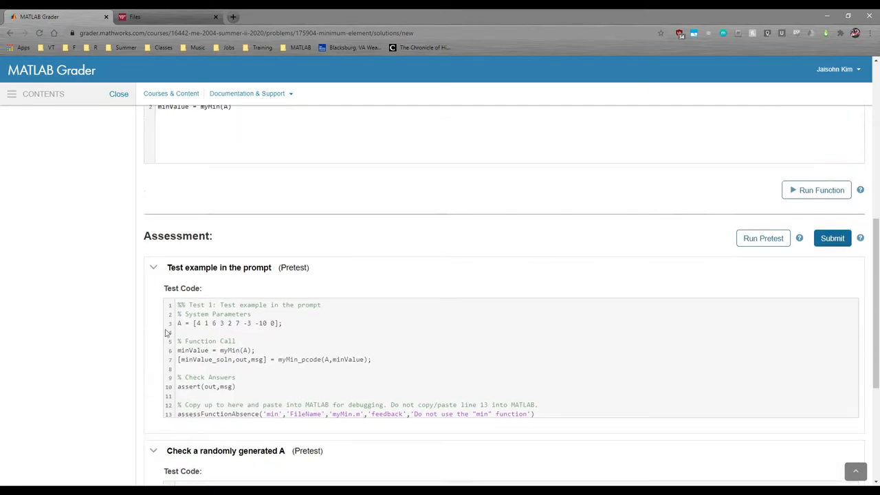
pyautogui.scroll(3)
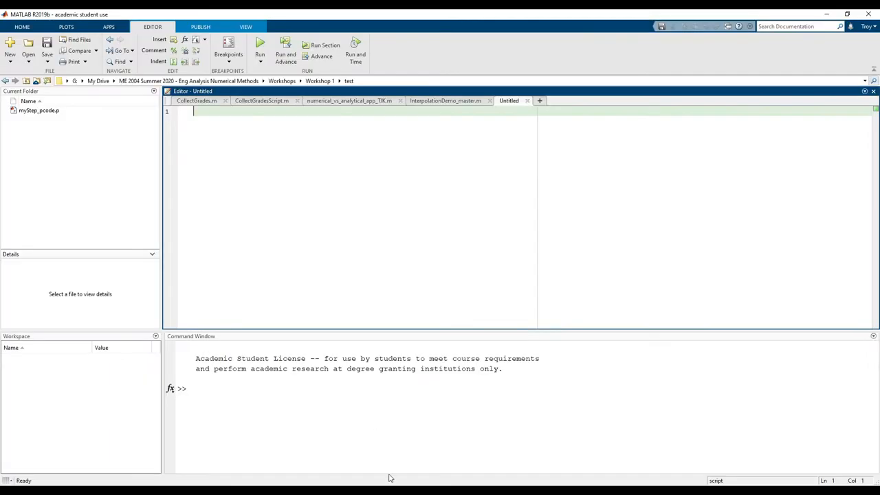
pyautogui.moveTo(429, 204)
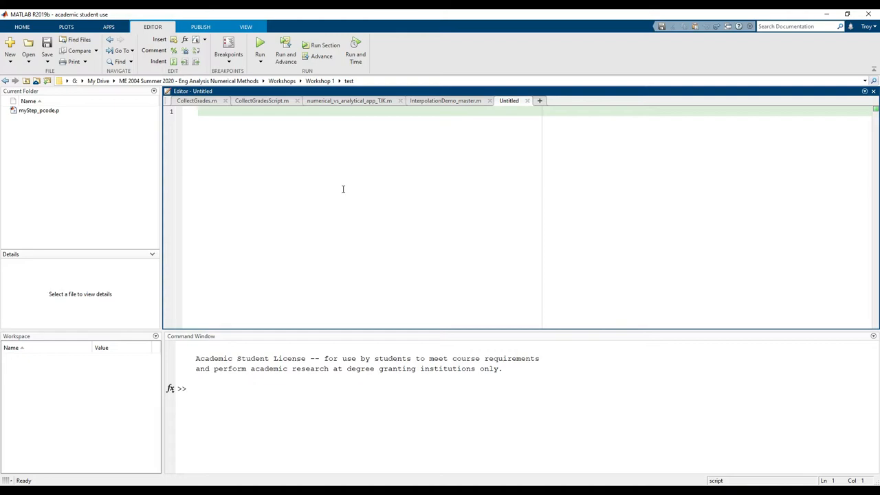
# - Write the header '%% ME 2004 Practice Problems: myMin' followed by 'clear; clc; close all'
pyautogui.write('%% ME 2')
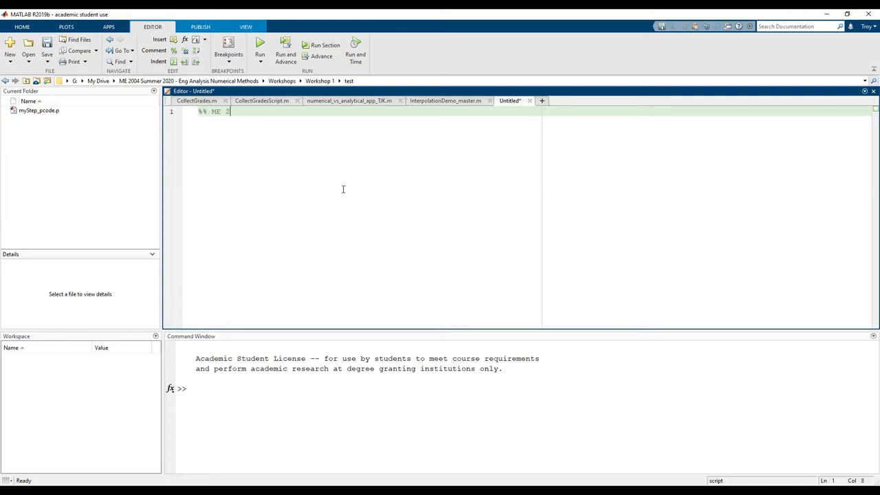
pyautogui.write('004 Prac')
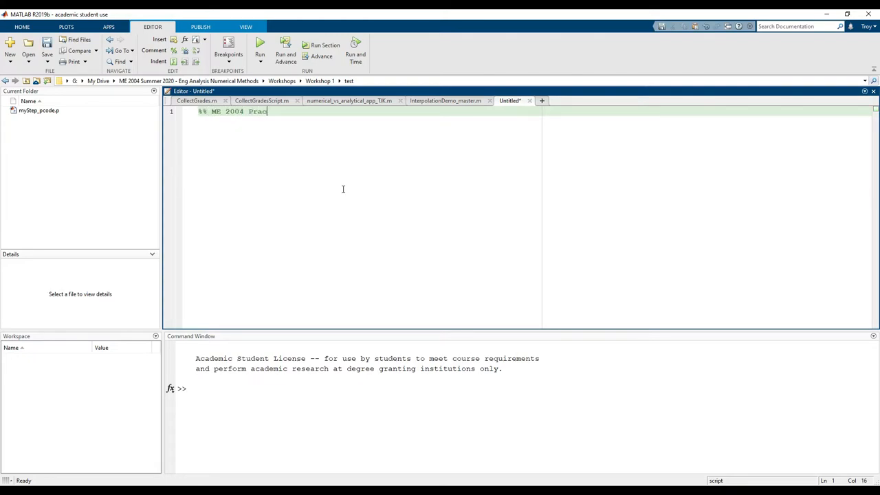
pyautogui.write('tice Problems')
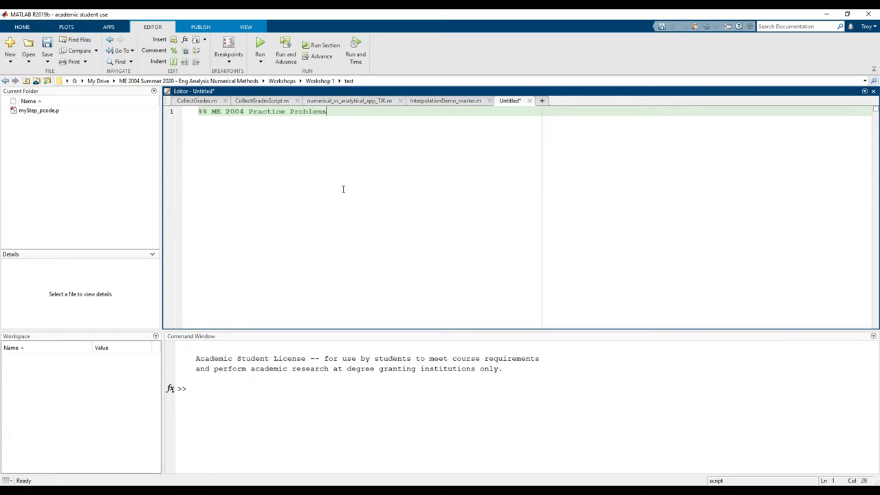
pyautogui.write(': myMin')
pyautogui.write('clear; clc; clo')
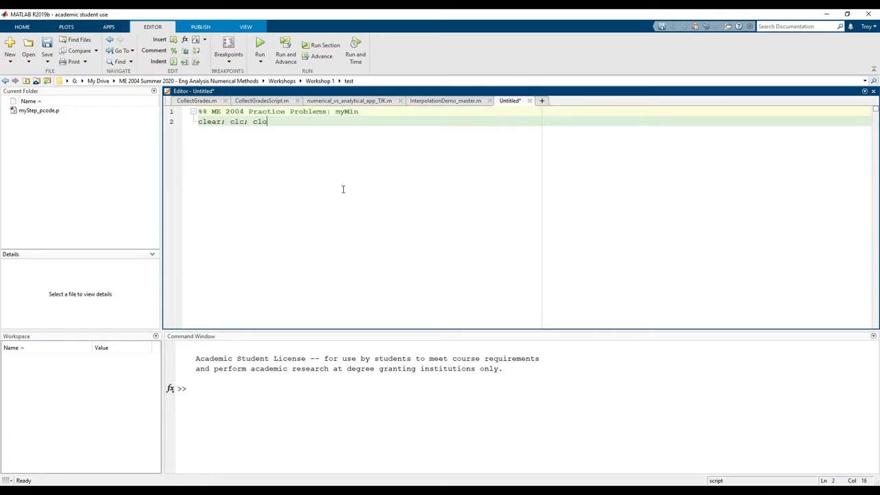
pyautogui.write('se all')
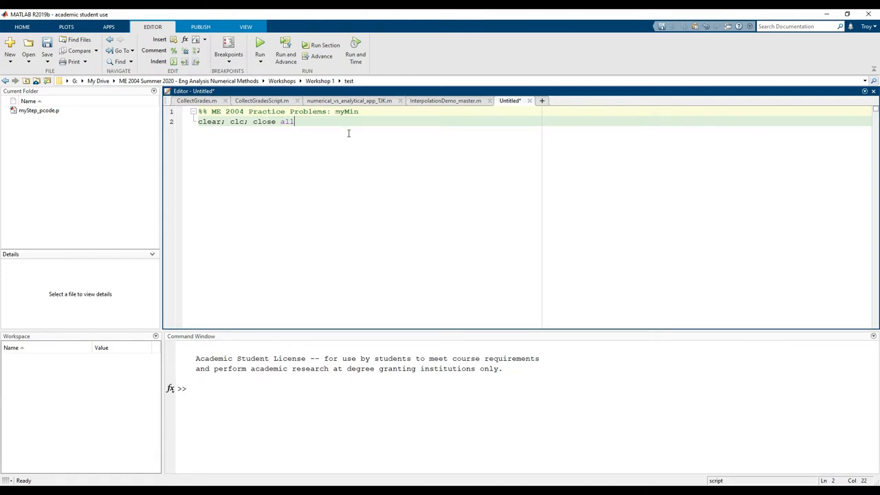
pyautogui.tripleClick(245, 121)
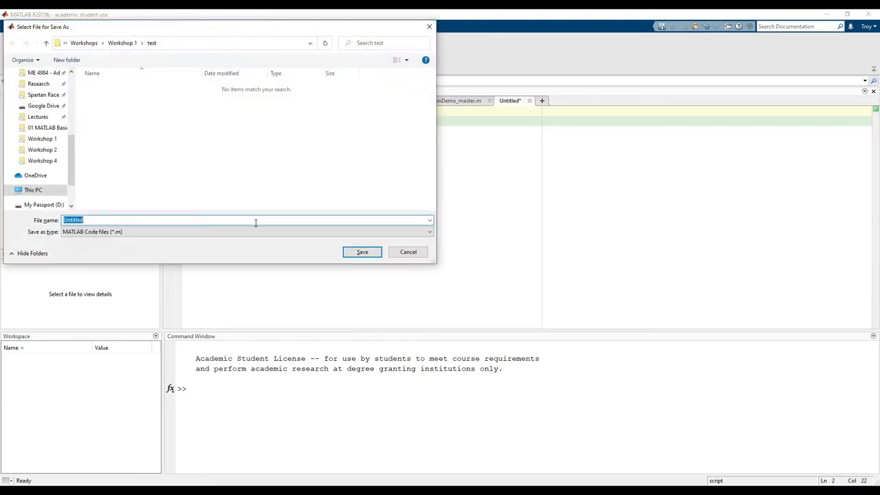
# - Save the script as myMin_test.m
pyautogui.write('myMin')
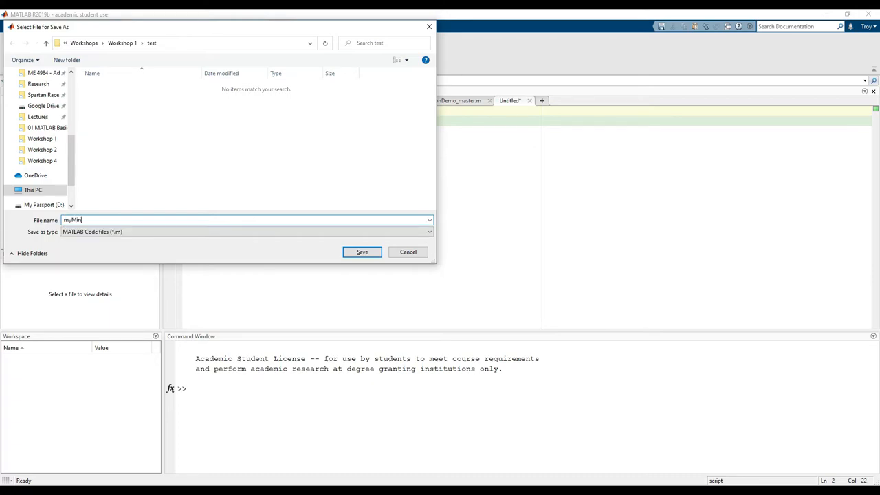
pyautogui.click(361, 251)
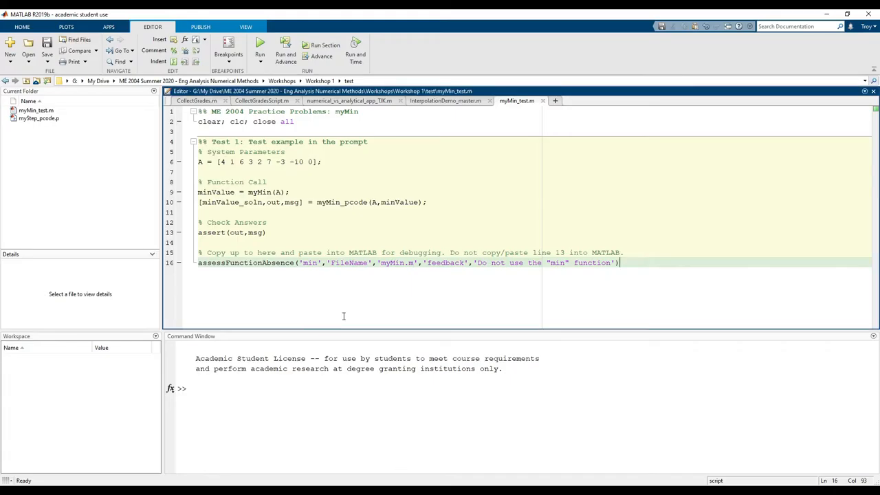
# - Scroll through the pasted Test 1 and Test 2 sections and select Test 1's definition of A
pyautogui.scroll(-3)
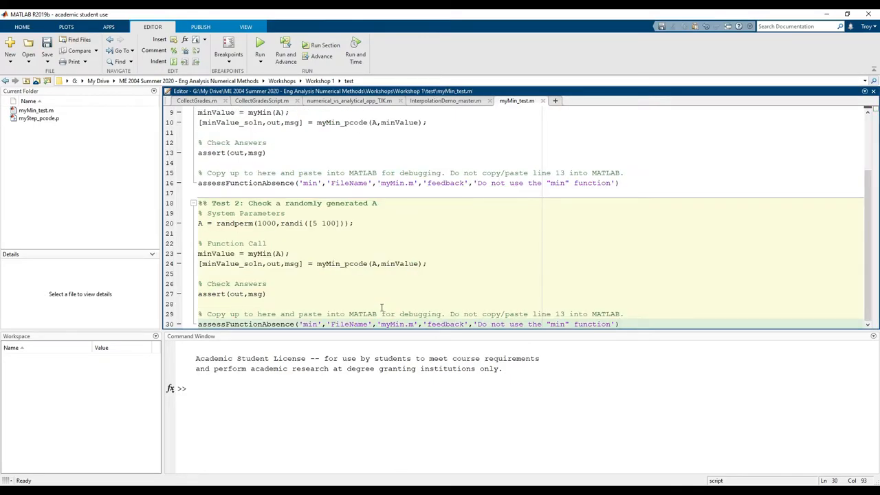
pyautogui.scroll(3)
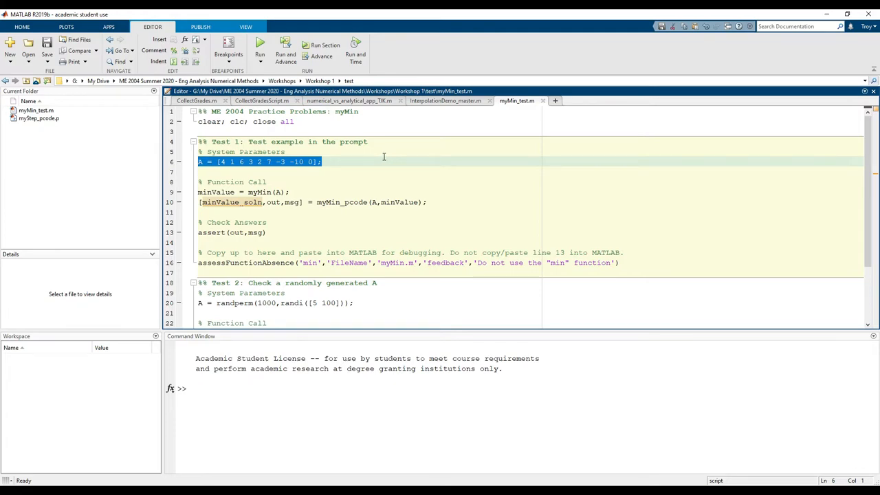
pyautogui.doubleClick(217, 192)
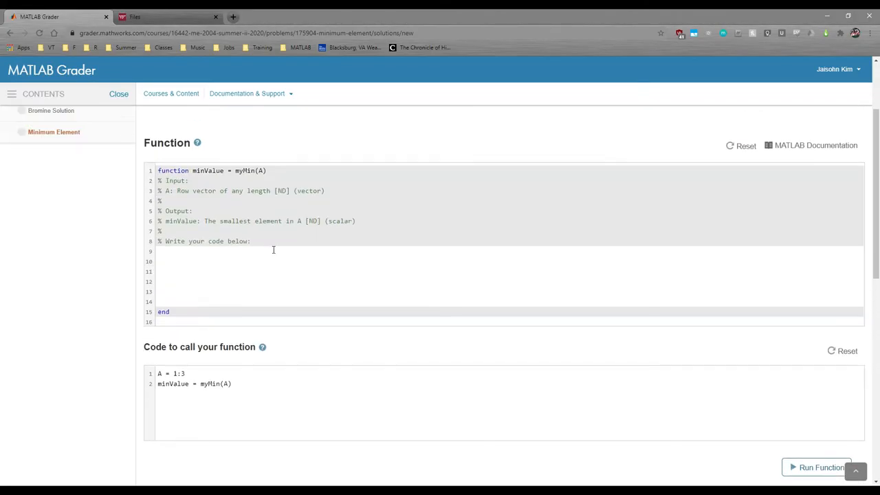
pyautogui.scroll(3)
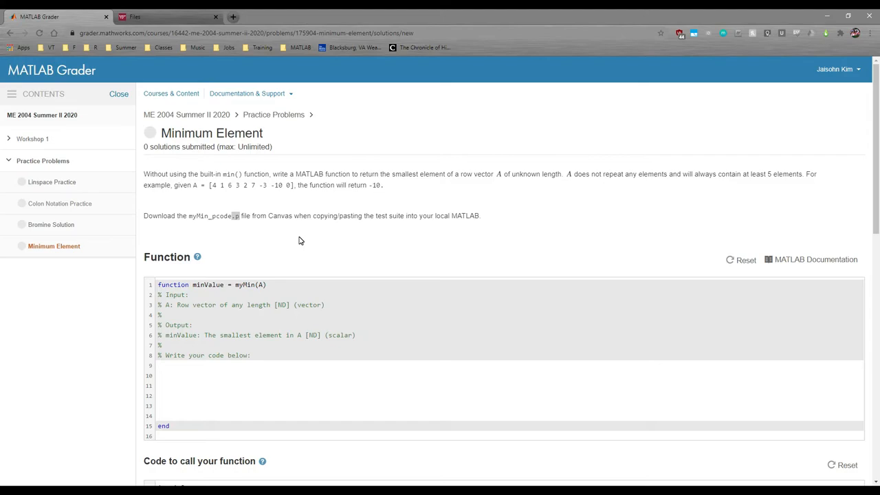
pyautogui.moveTo(478, 239)
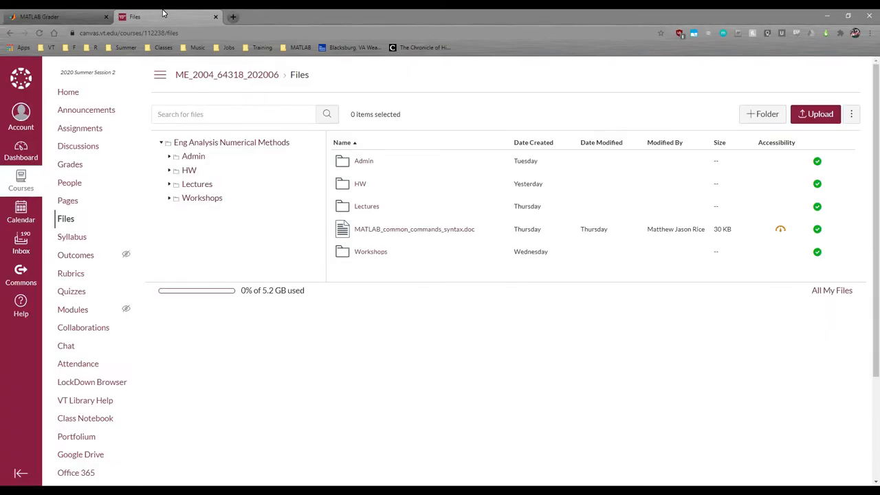
# - Navigate Canvas Files to Workshops > Practice Problems and download myMin_pcode.p
pyautogui.click(371, 250)
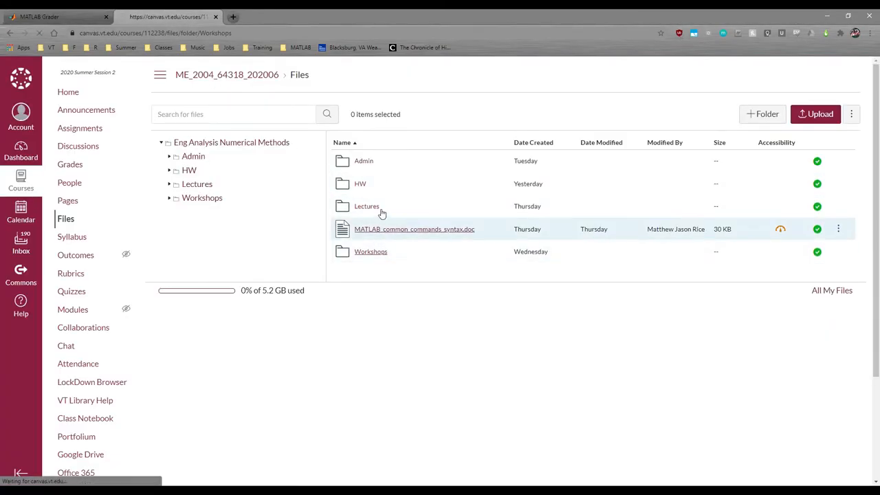
pyautogui.click(371, 250)
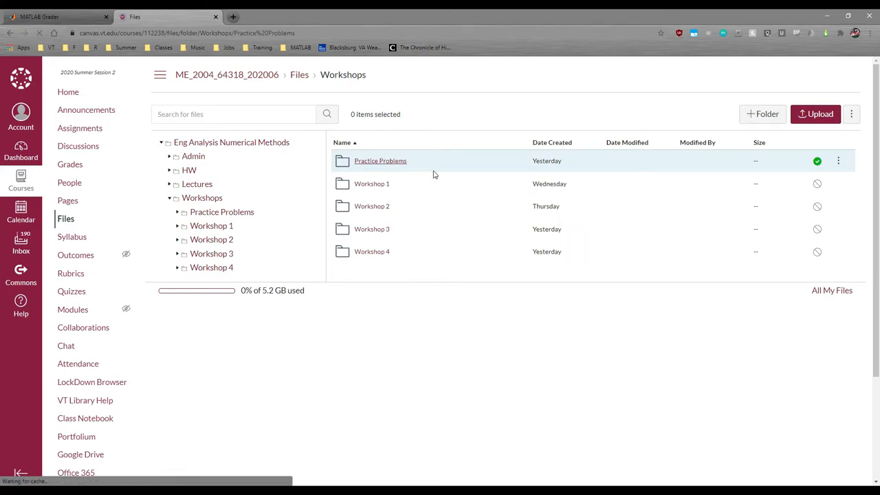
pyautogui.click(379, 160)
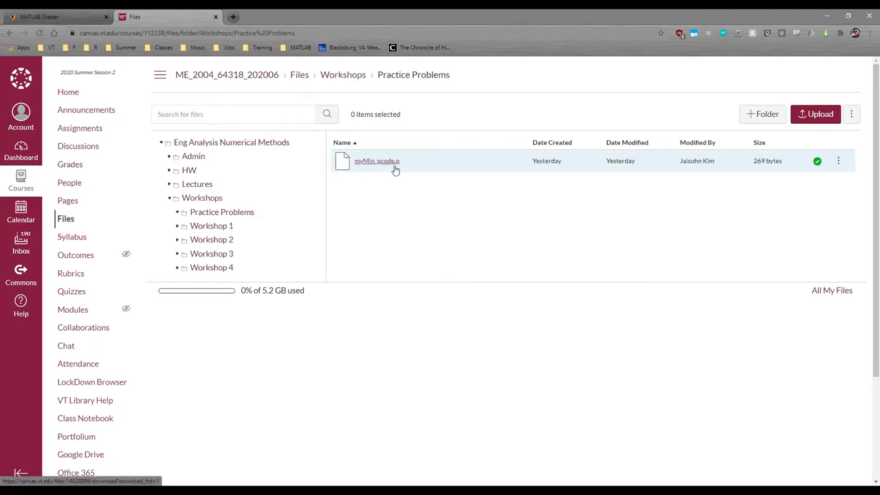
pyautogui.moveTo(424, 164)
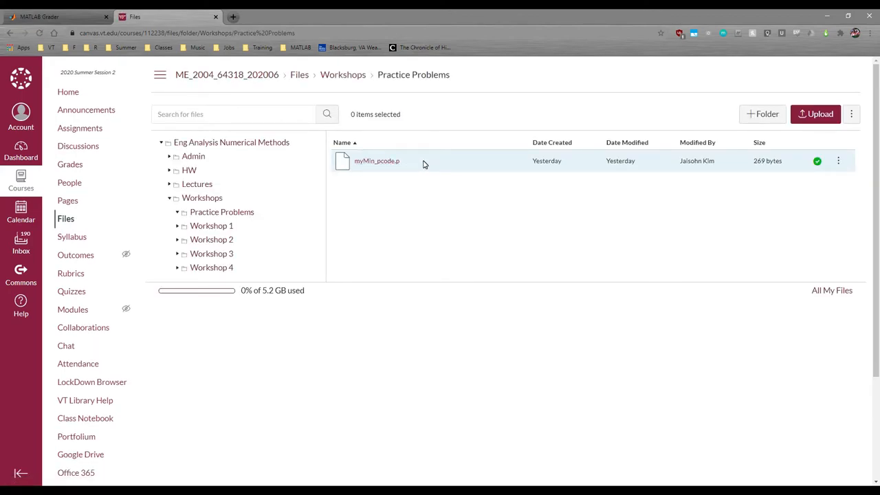
pyautogui.click(377, 159)
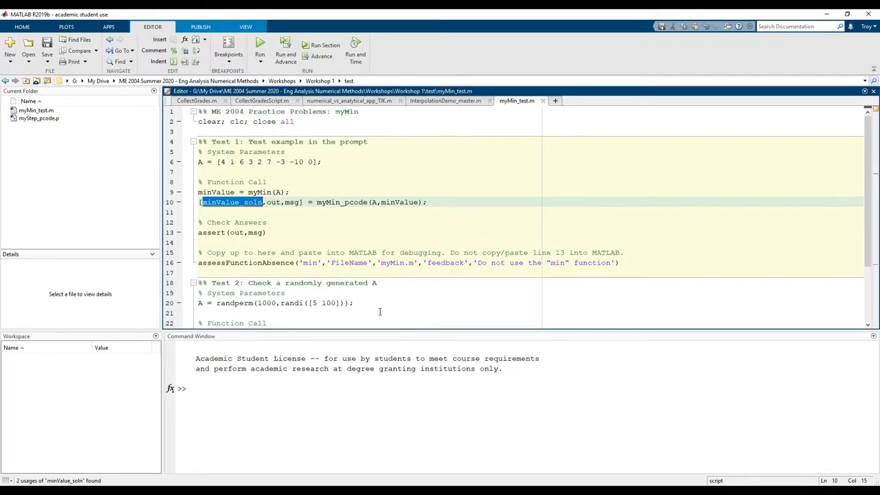
# - Review the minValue_soln and assert checks and comment out both tests' assessFunctionAbsence lines
pyautogui.doubleClick(209, 233)
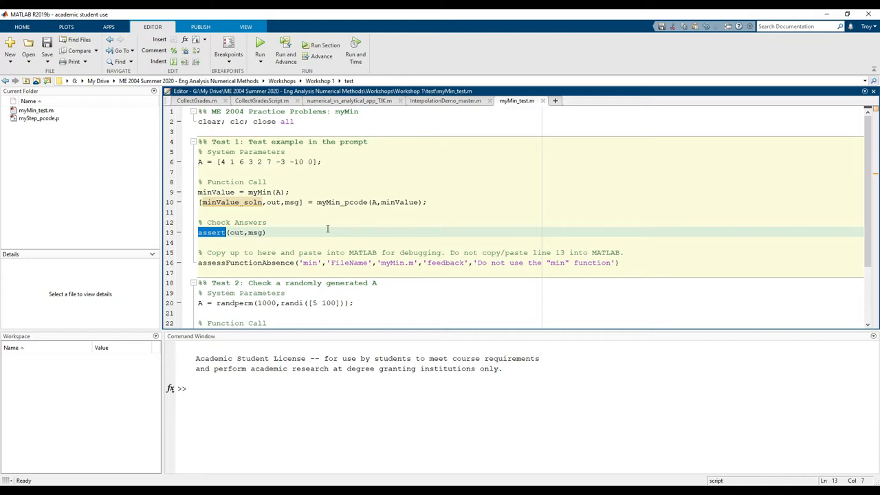
pyautogui.doubleClick(336, 202)
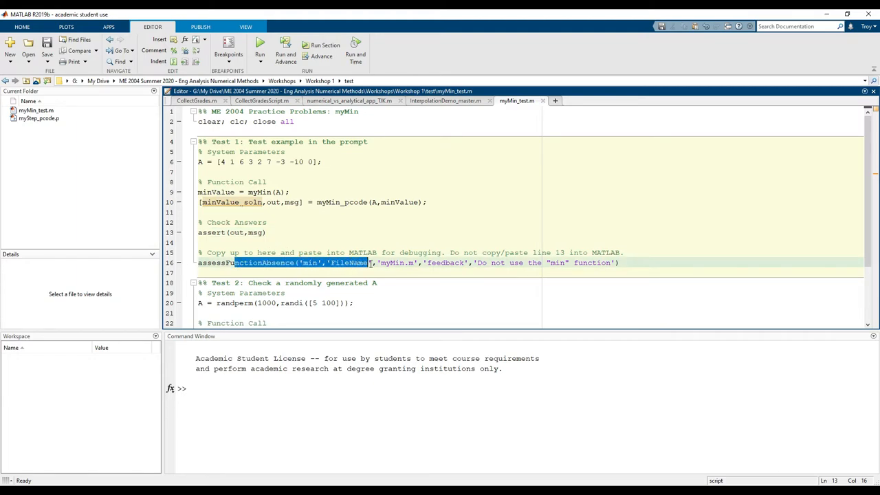
pyautogui.click(394, 263)
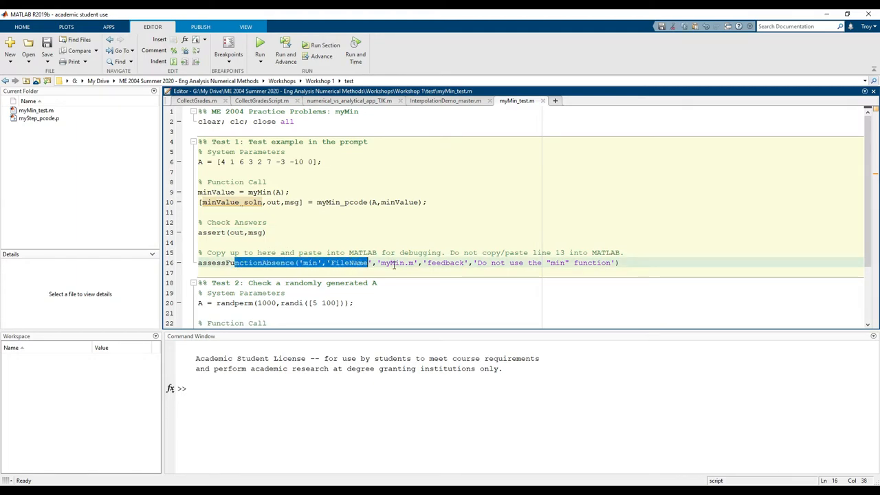
pyautogui.scroll(-3)
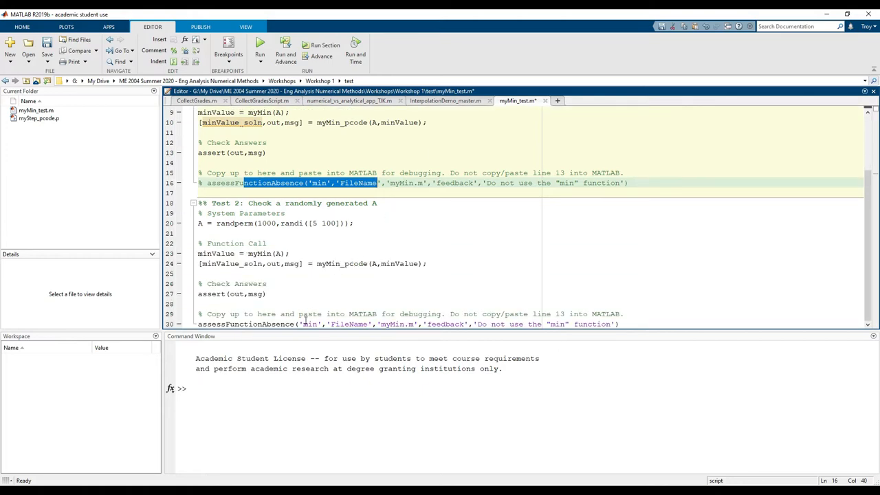
pyautogui.click(399, 233)
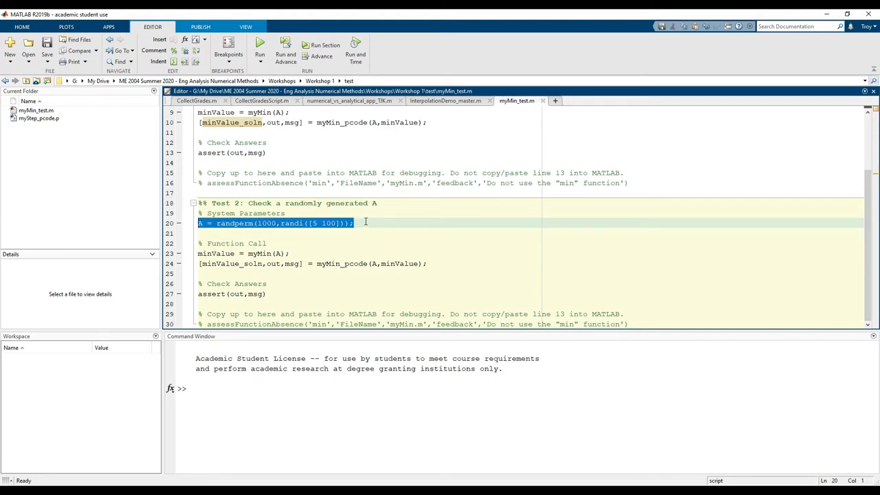
# - Inspect Test 2's randperm setup and place the cursor in the myMin Function section body
pyautogui.click(355, 222)
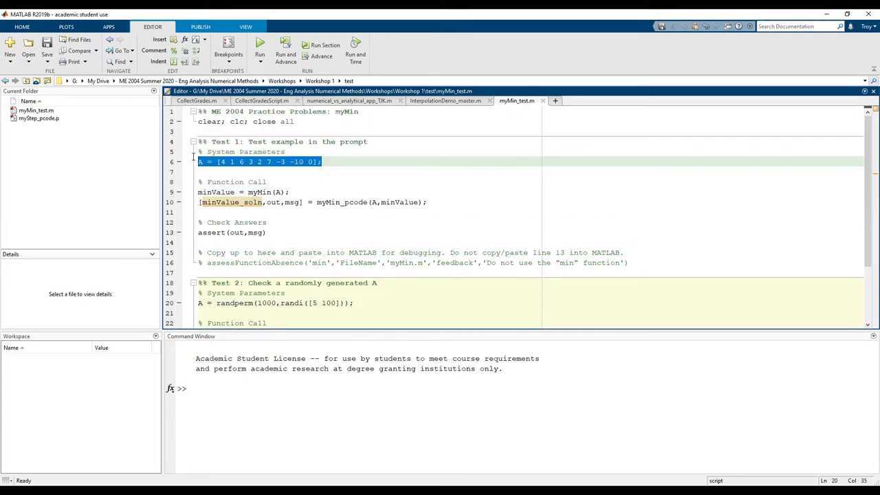
pyautogui.scroll(-3)
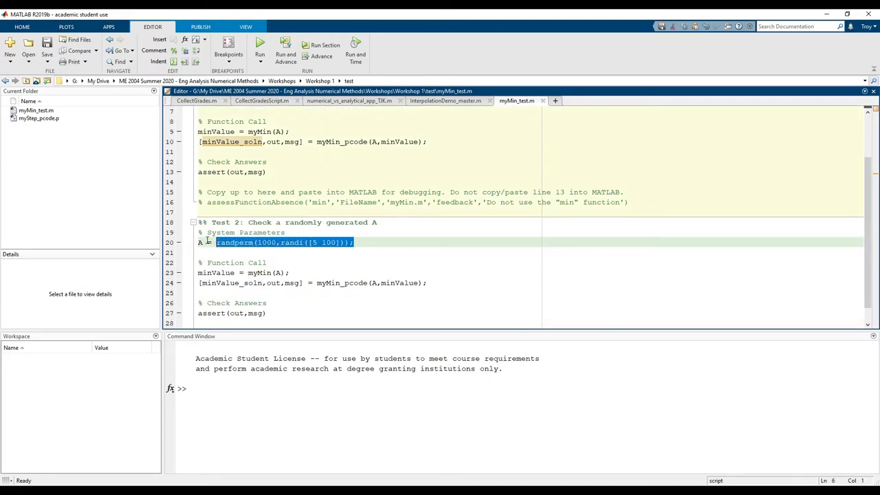
pyautogui.click(383, 242)
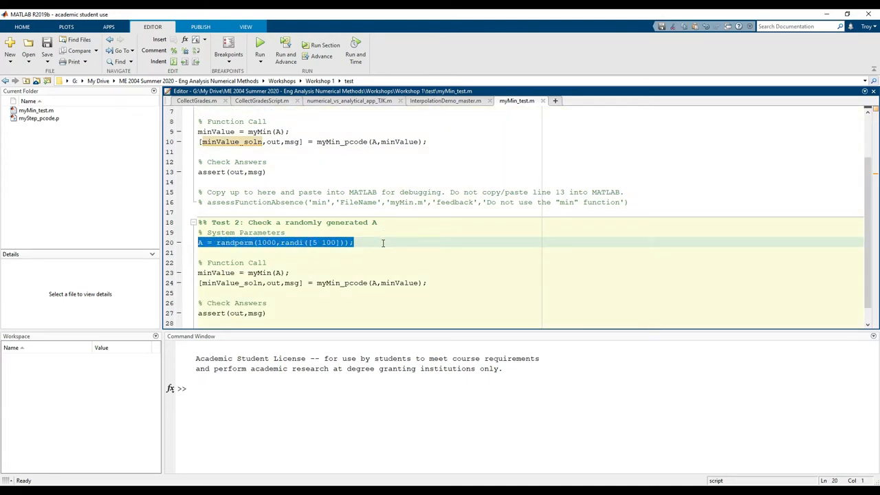
pyautogui.scroll(-3)
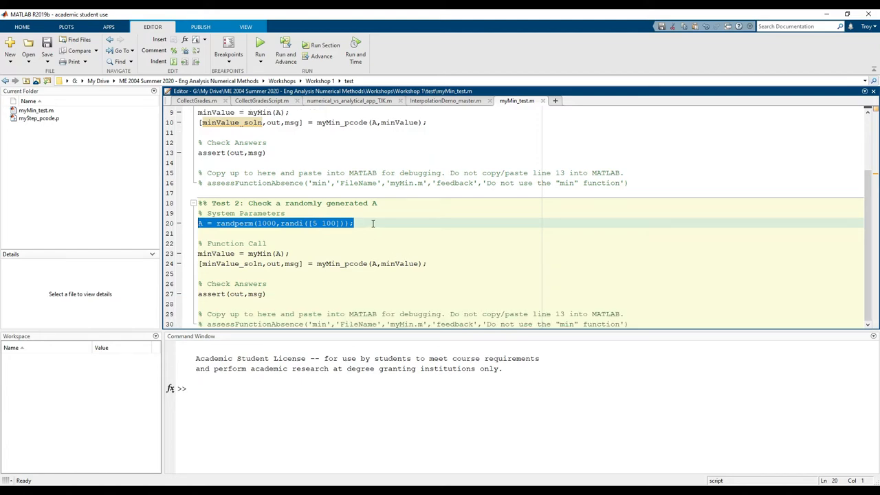
pyautogui.click(354, 223)
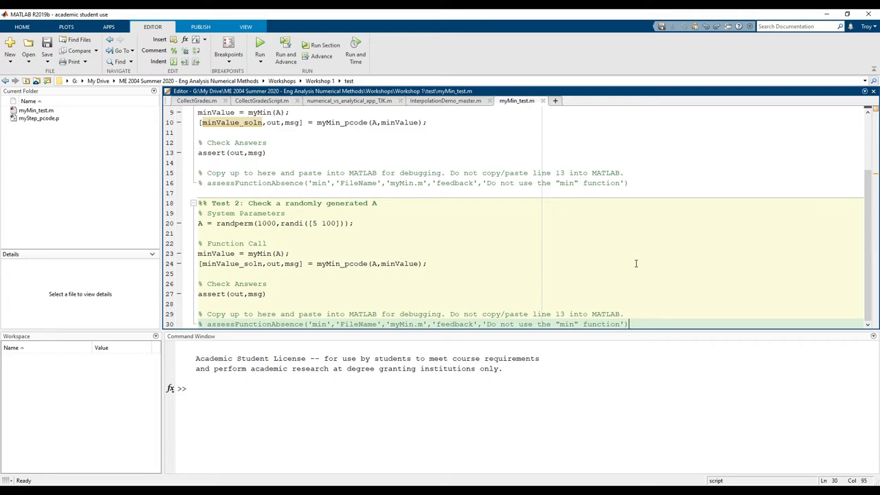
pyautogui.moveTo(629, 276)
pyautogui.write('%% Function')
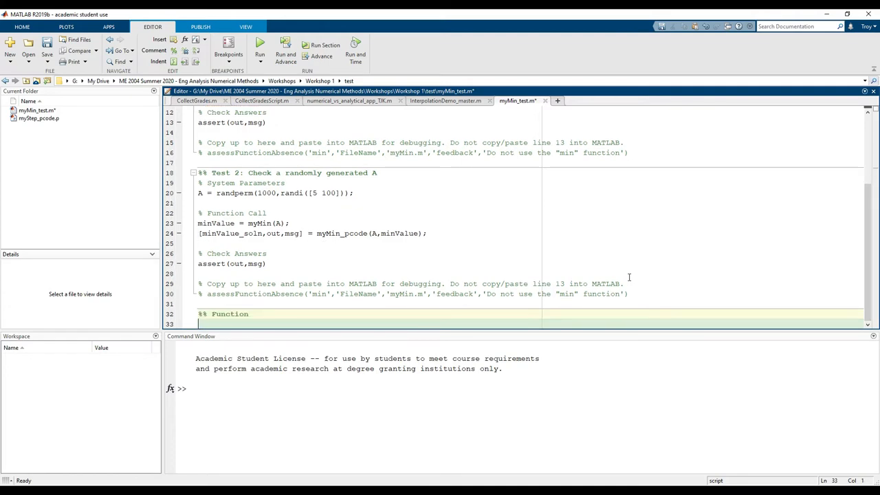
pyautogui.scroll(-3)
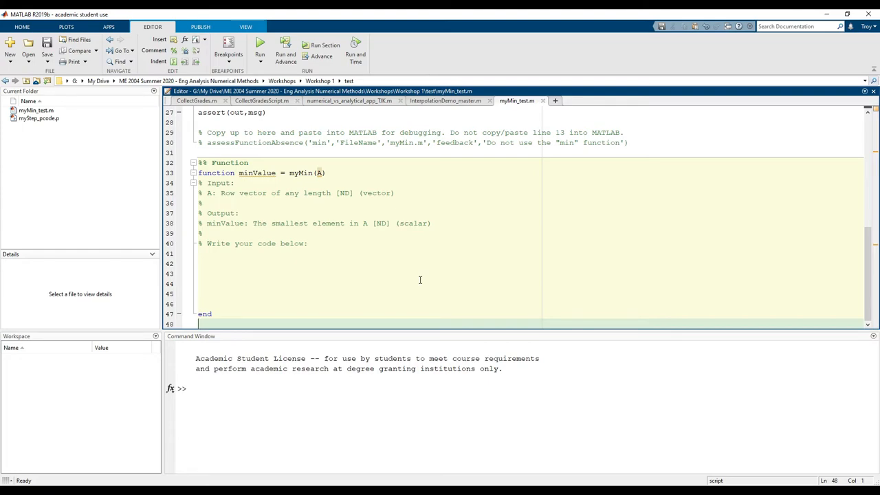
pyautogui.scroll(3)
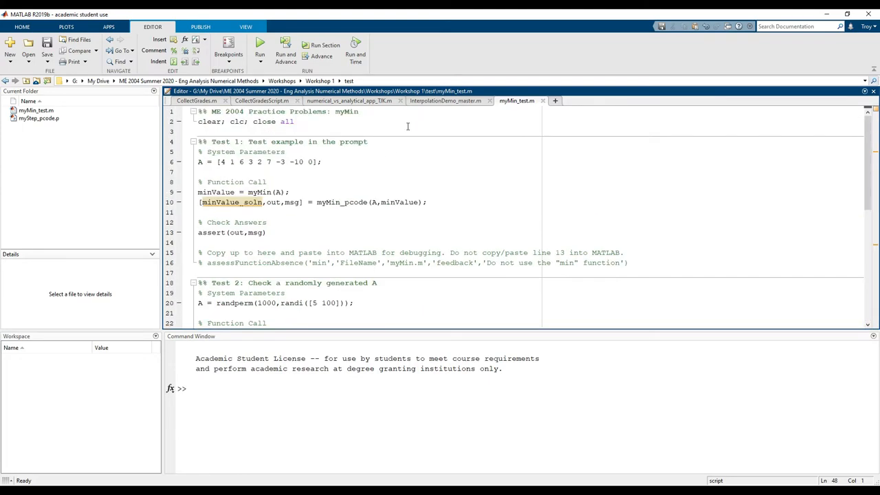
pyautogui.tripleClick(245, 121)
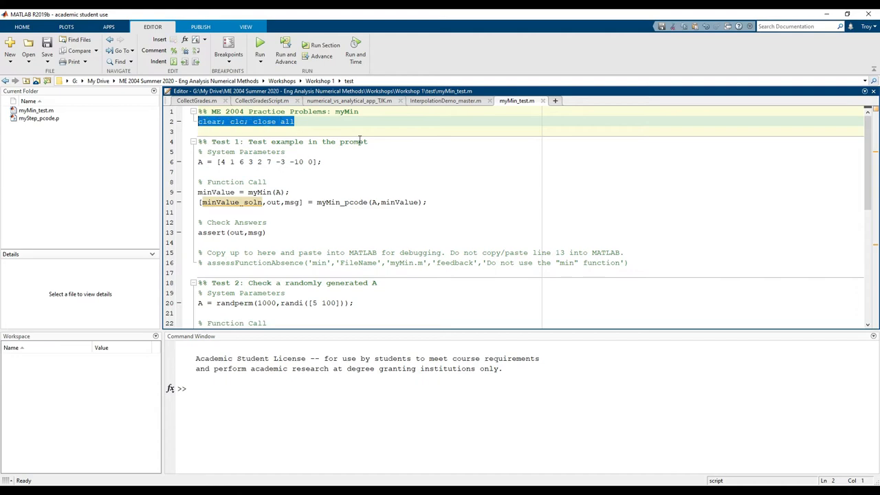
pyautogui.scroll(-3)
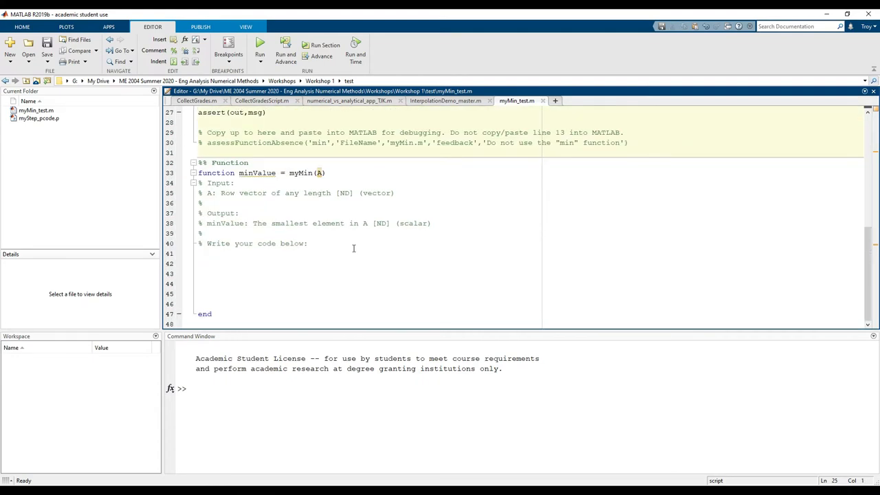
pyautogui.click(361, 253)
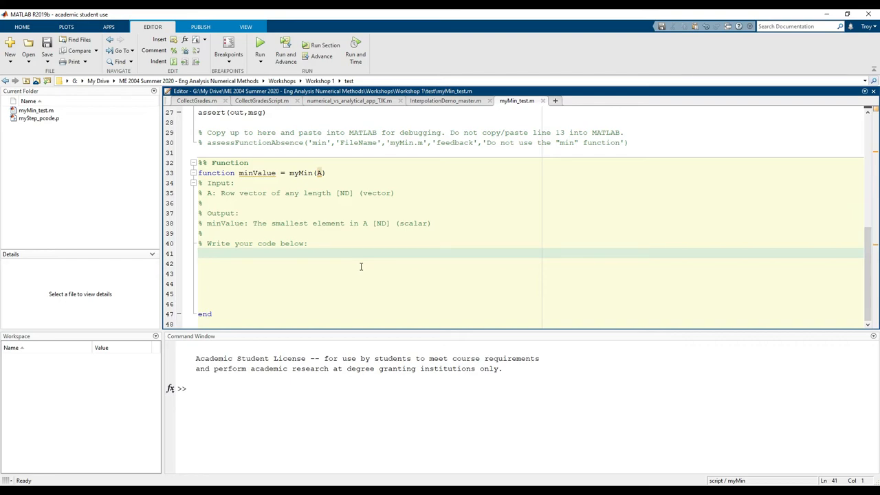
# - Write the body 'A2 = sort(A); minValue = A2(1);' under the write-your-code comment
pyautogui.click(197, 253)
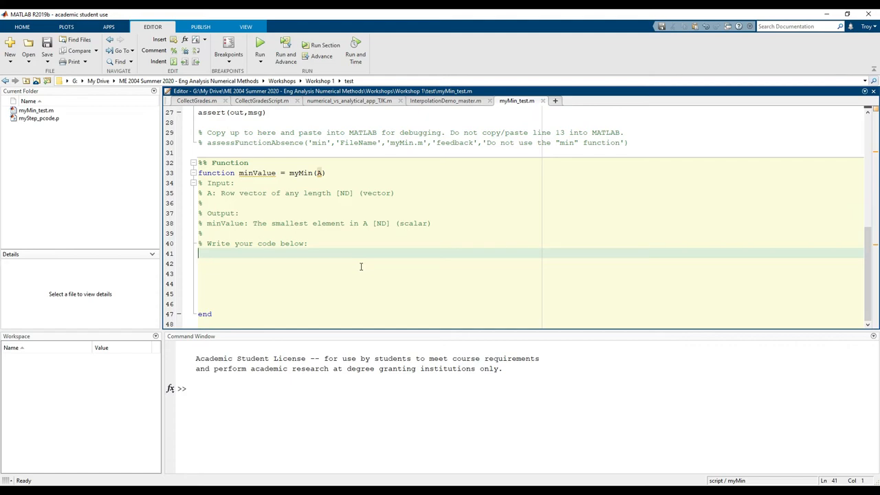
pyautogui.write('A2 = sort')
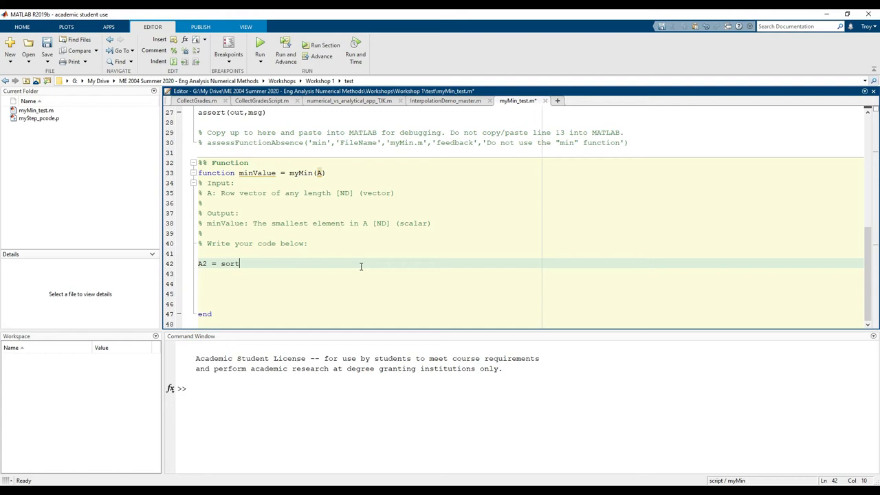
pyautogui.write('(A);')
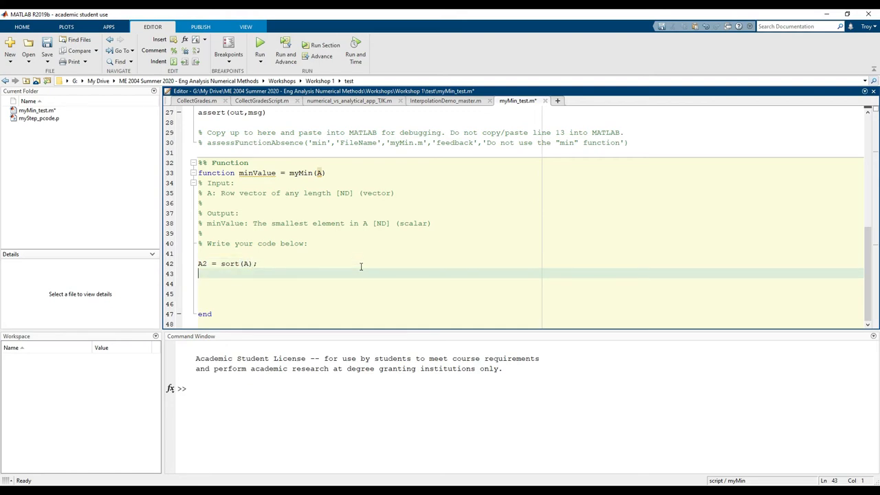
pyautogui.write('minValu')
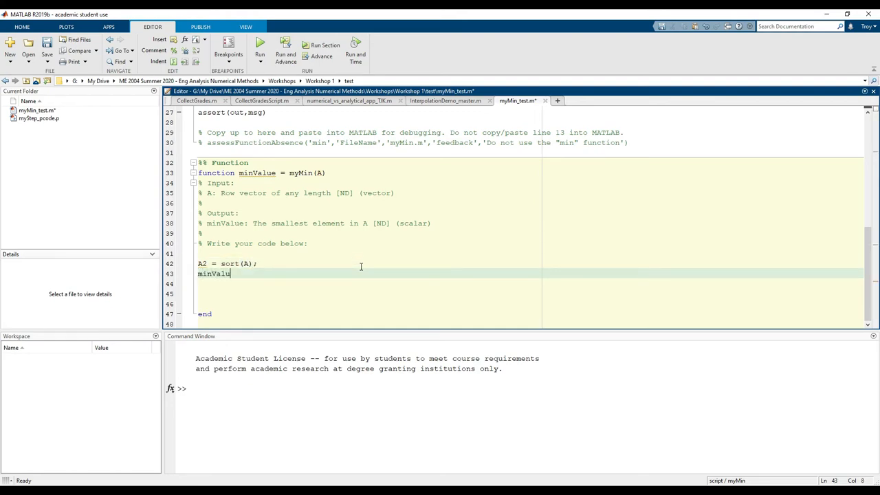
pyautogui.write('e = A2(i')
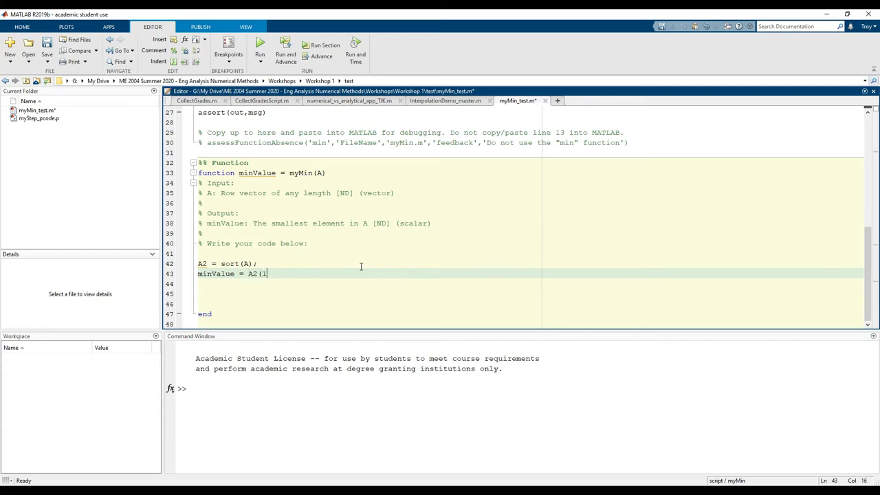
pyautogui.write('1);')
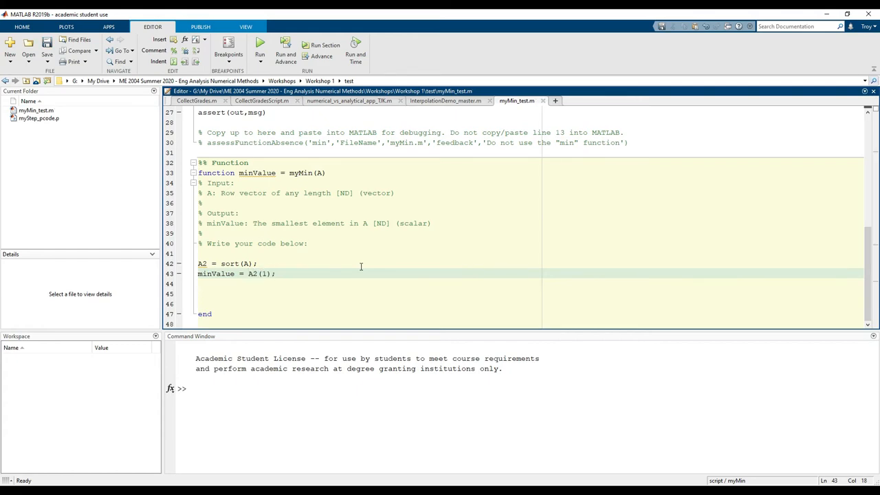
# - Run the test script and check that both local tests report correct in the Command Window
pyautogui.click(258, 44)
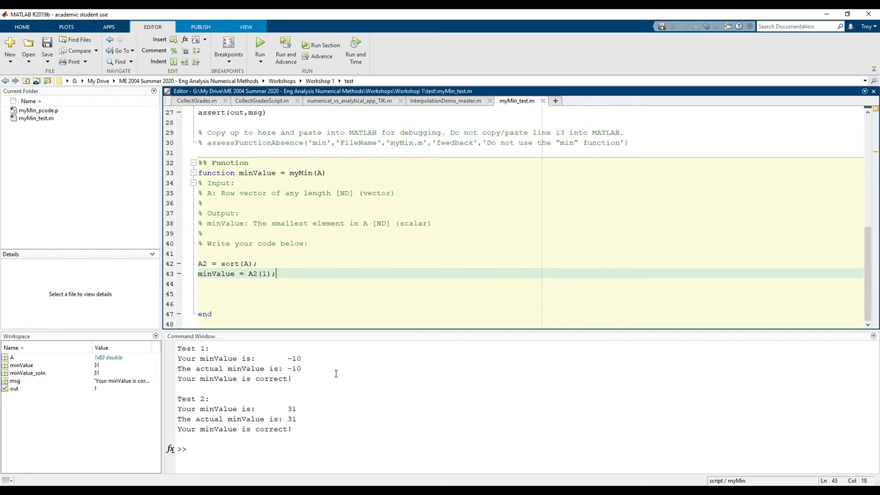
pyautogui.moveTo(354, 400)
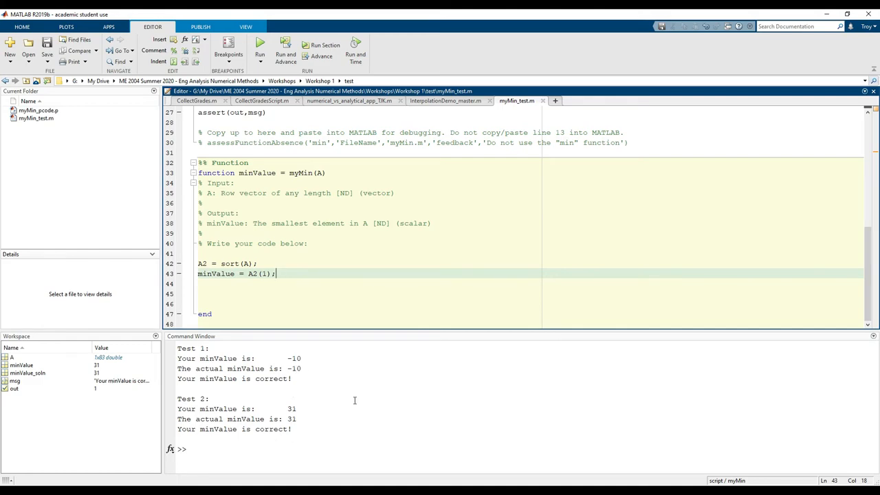
pyautogui.doubleClick(214, 357)
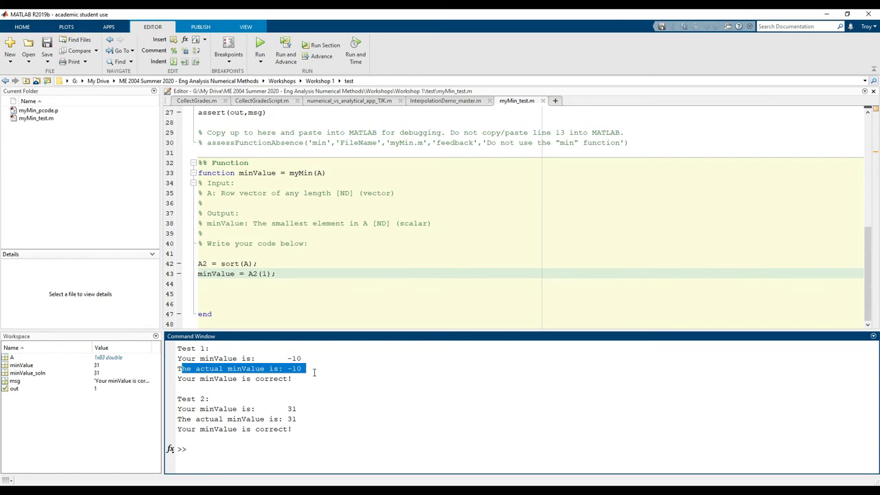
pyautogui.click(341, 271)
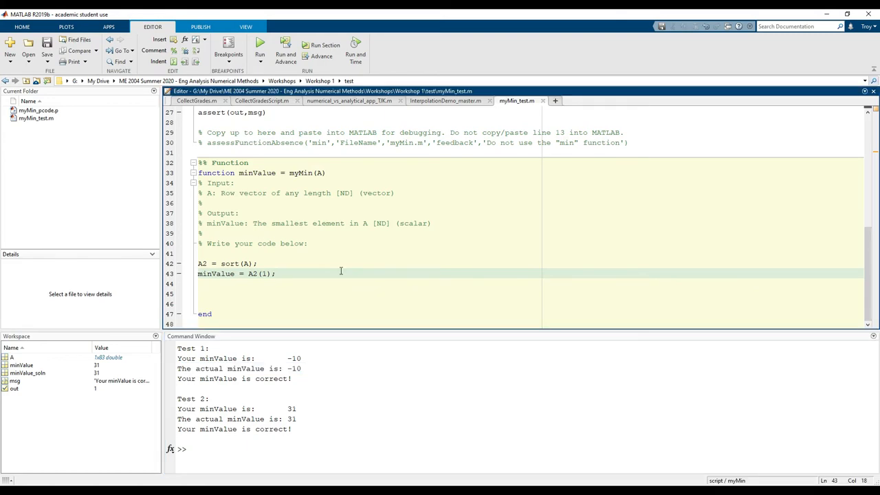
# - Hard-code 'minValue = -100' in Test 2, rerun, and highlight the incorrect-answer message
pyautogui.scroll(3)
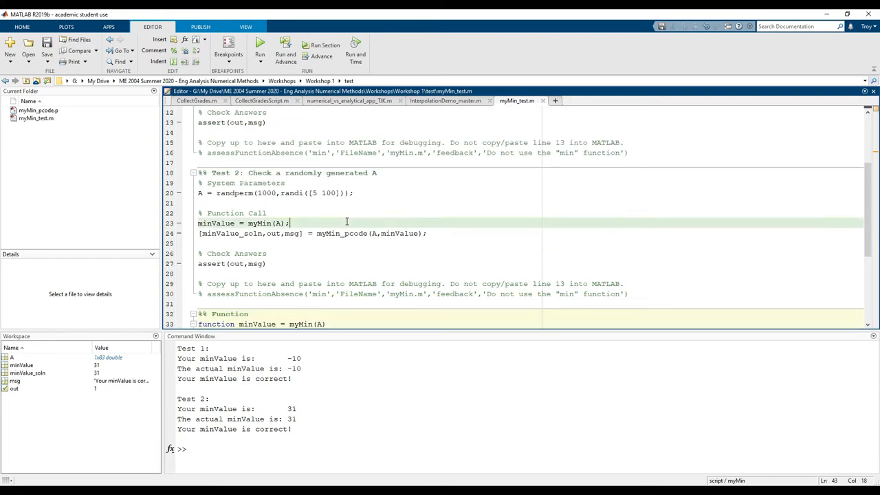
pyautogui.write('minValue')
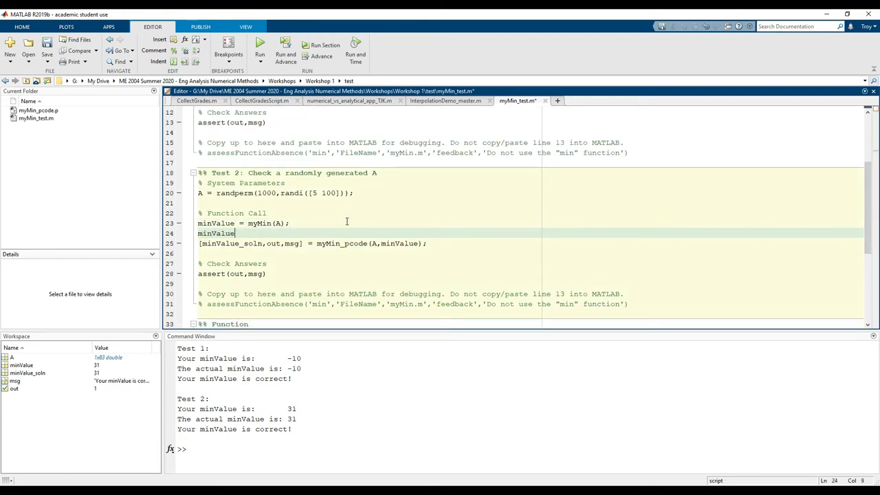
pyautogui.write('= -100;')
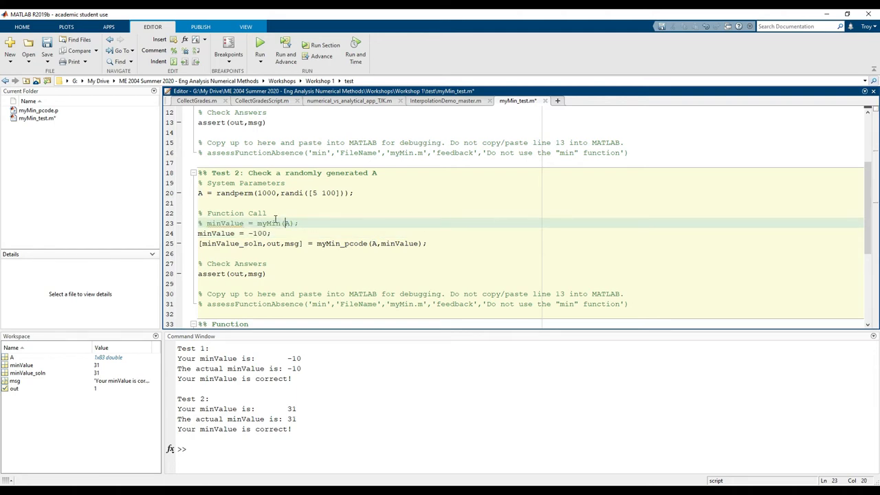
pyautogui.click(260, 44)
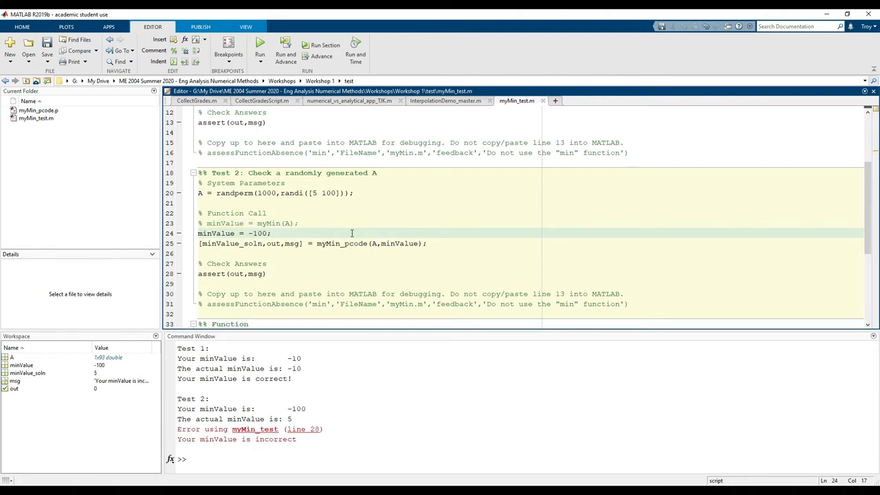
pyautogui.moveTo(178, 398); pyautogui.dragTo(297, 439)
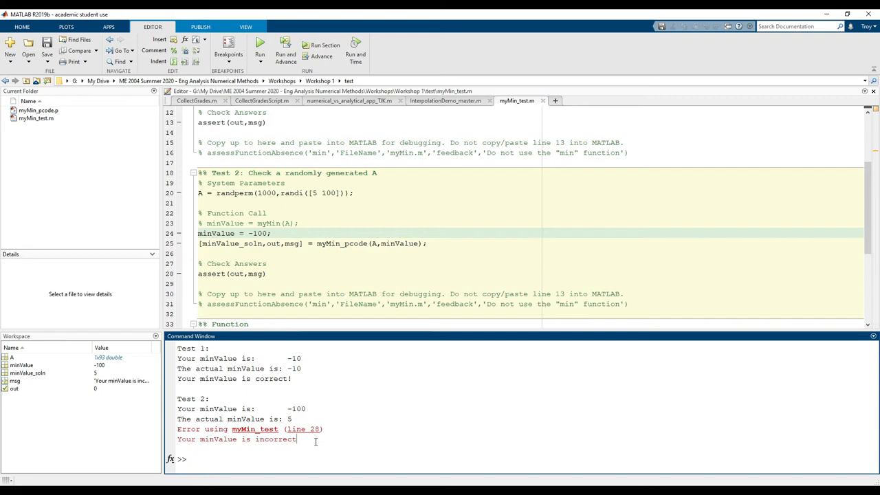
pyautogui.scroll(-3)
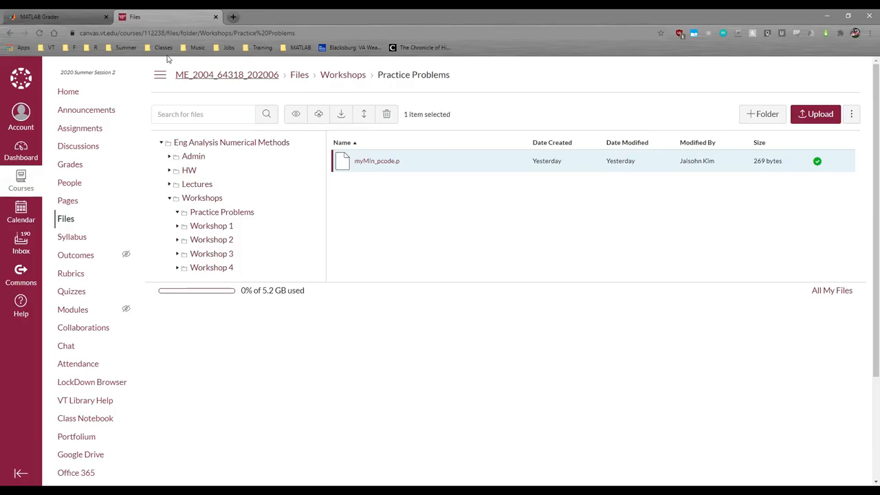
# - Run the pretests on the pasted solution in MATLAB Grader and expand 'Test example in the prompt'
pyautogui.click(55, 17)
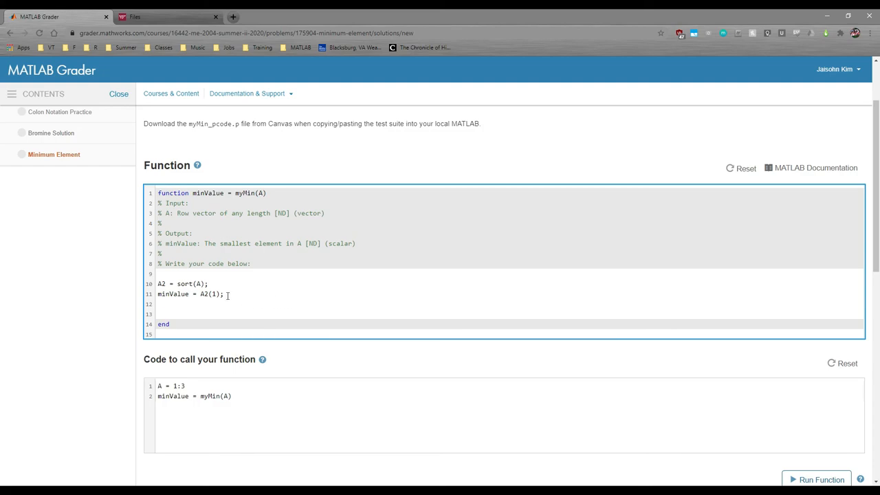
pyautogui.scroll(-3)
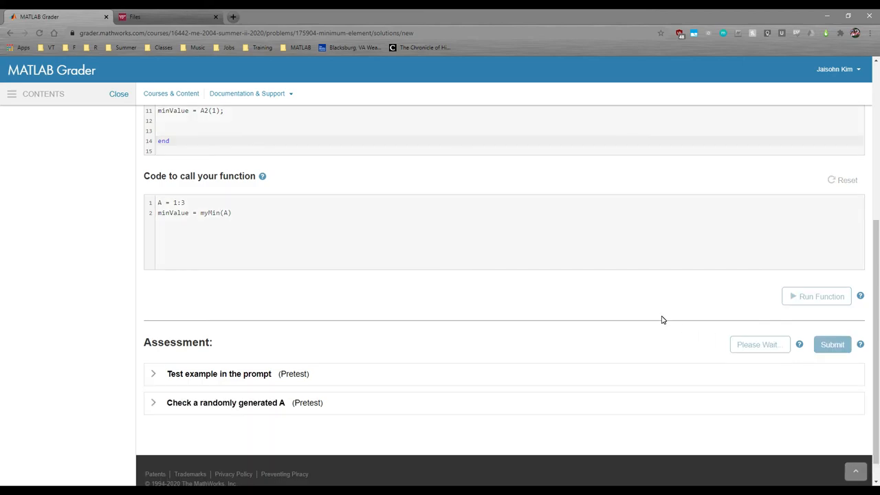
pyautogui.moveTo(651, 310)
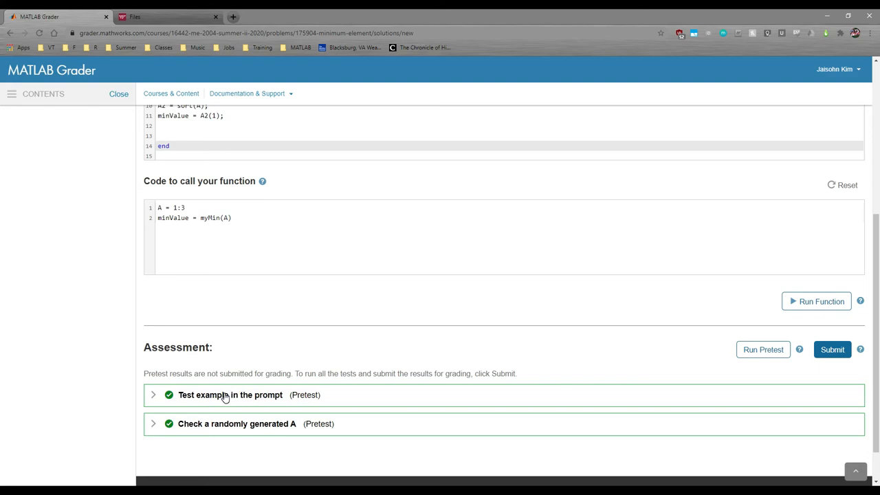
pyautogui.click(154, 395)
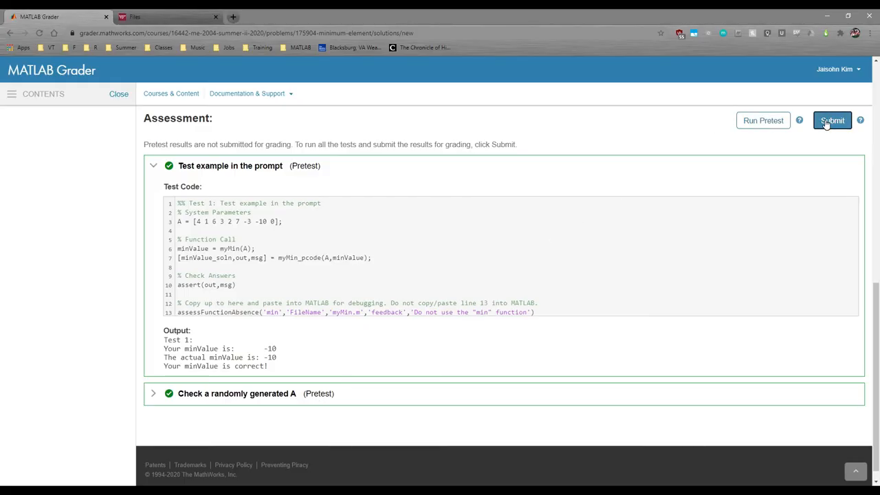
# - Submit the solution for 100% and expand the 'Check a randomly generated A' test output
pyautogui.click(831, 121)
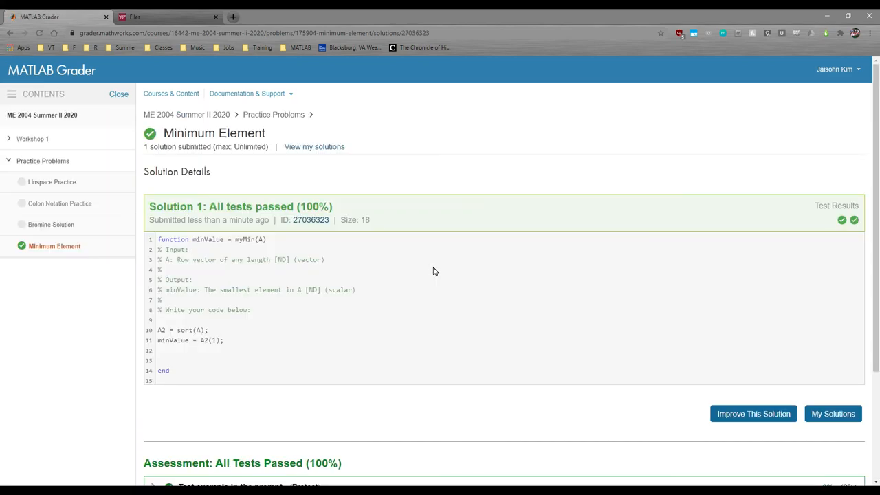
pyautogui.scroll(-3)
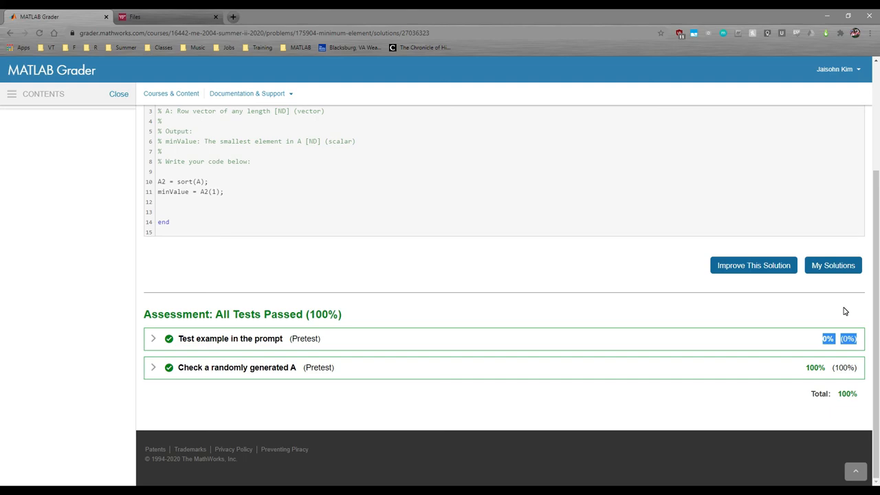
pyautogui.click(154, 367)
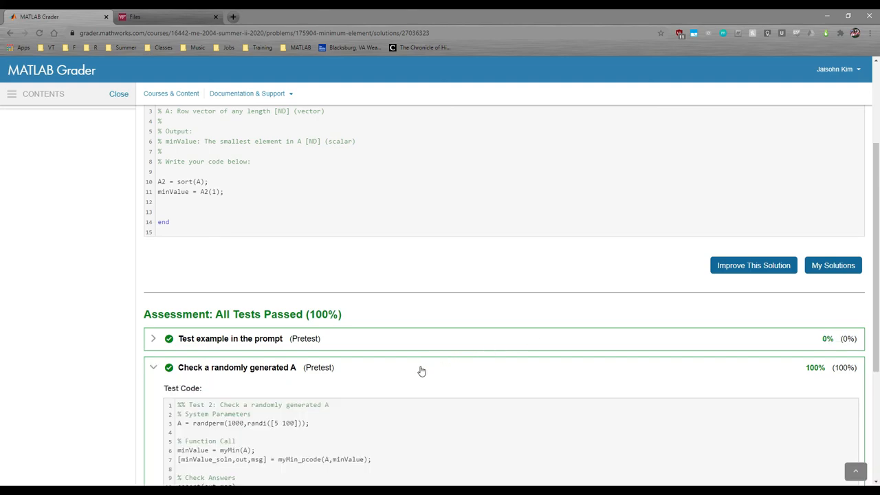
pyautogui.scroll(-3)
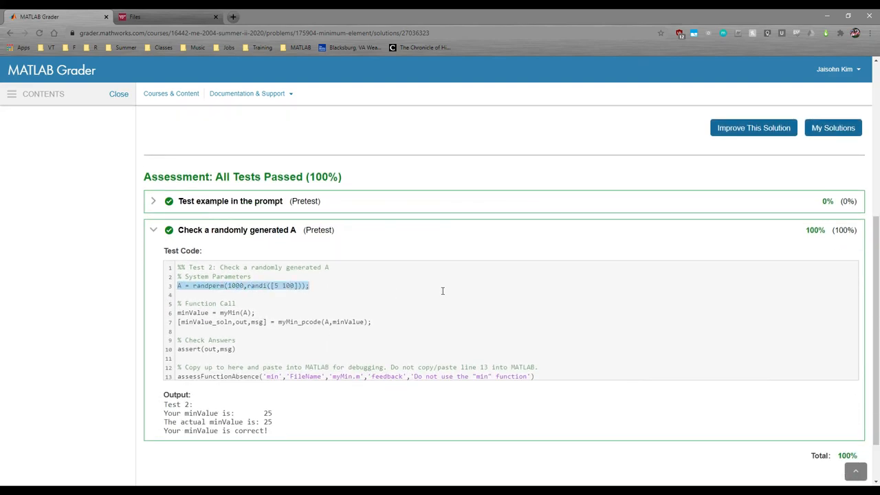
pyautogui.moveTo(461, 289)
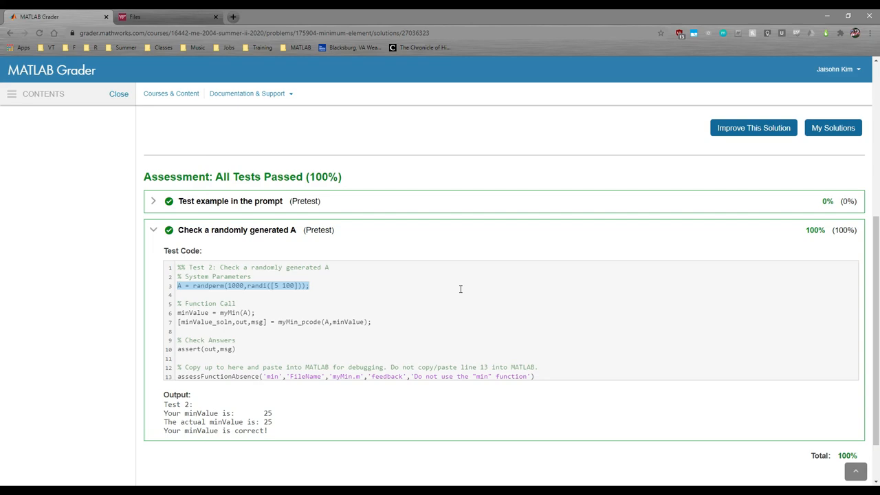
pyautogui.moveTo(288, 206)
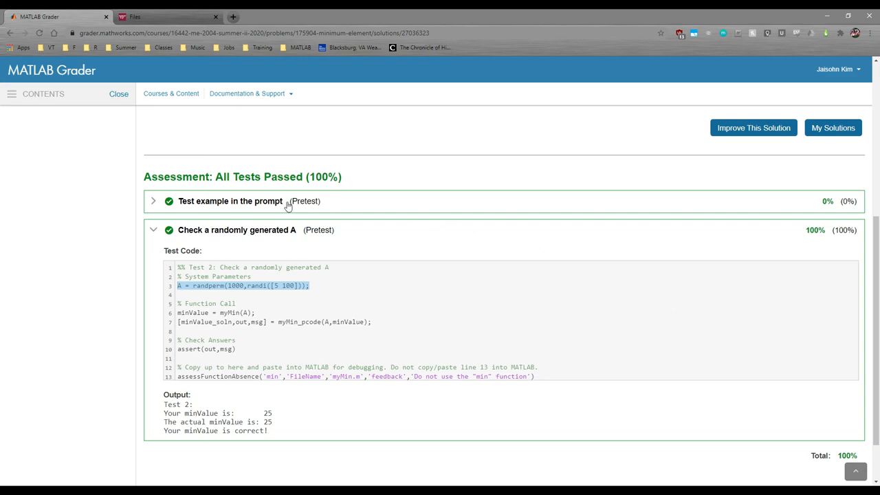
pyautogui.moveTo(811, 186)
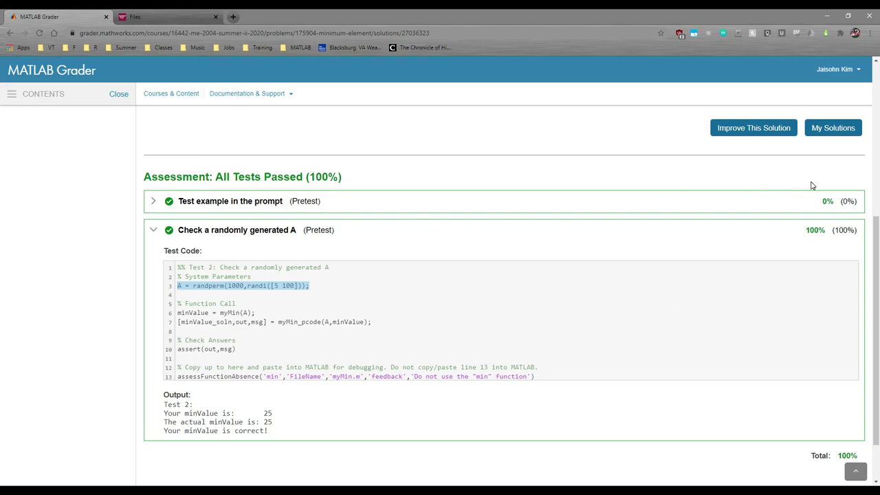
pyautogui.moveTo(806, 184)
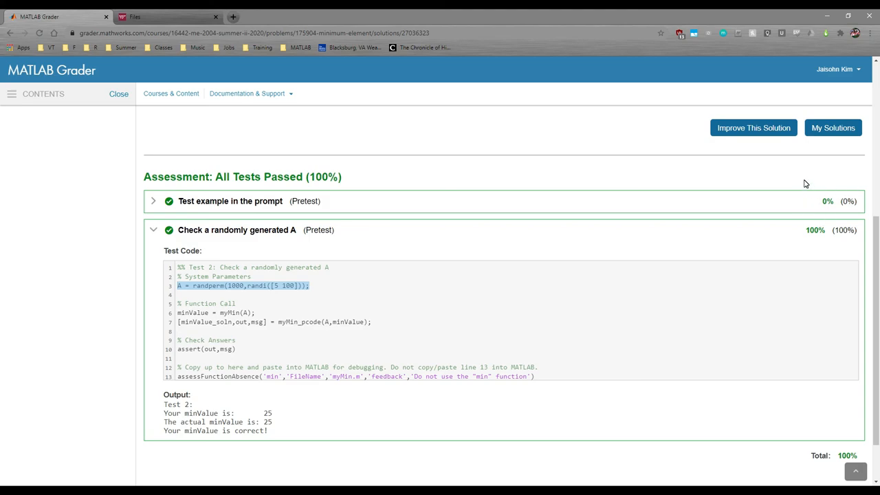